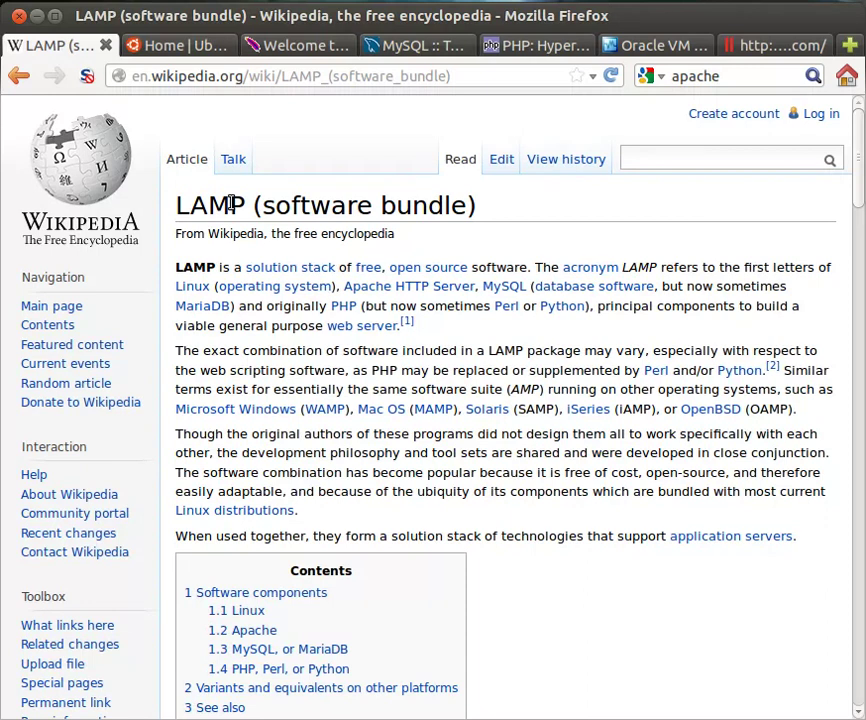
mouse_move(190, 286)
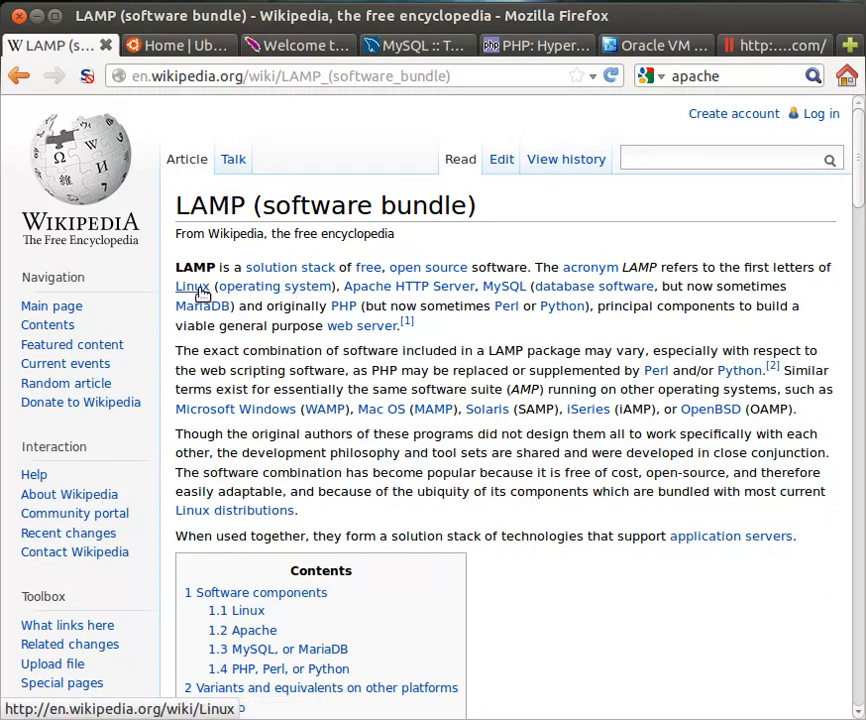
mouse_move(390, 365)
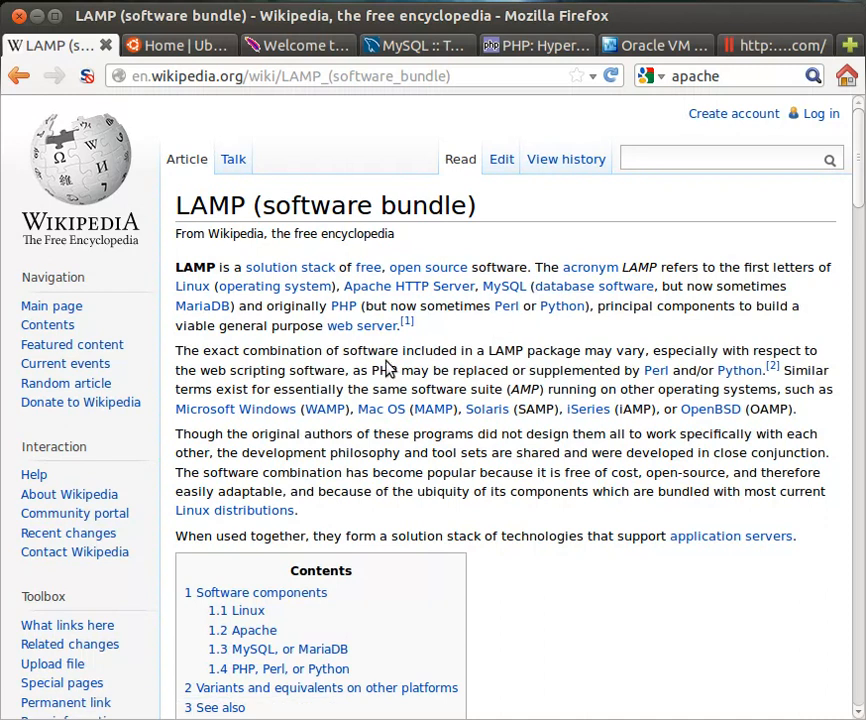
mouse_move(250, 343)
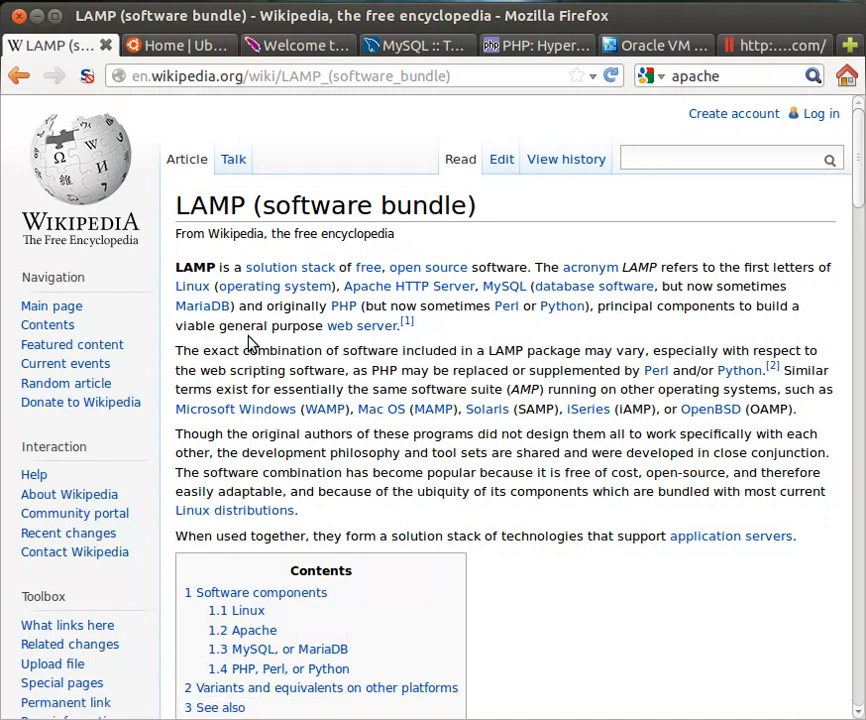
mouse_move(344, 305)
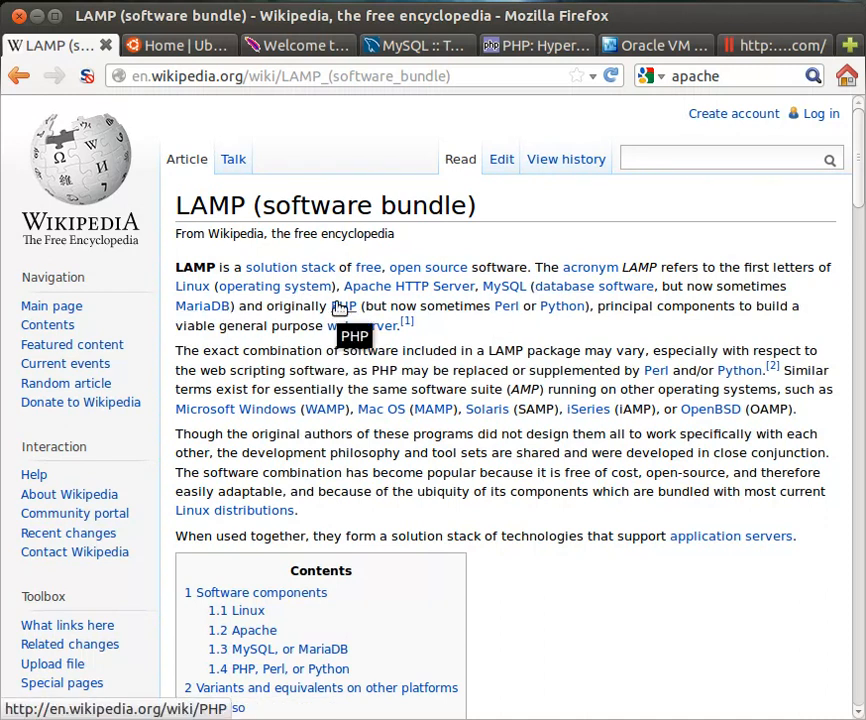
mouse_move(320, 250)
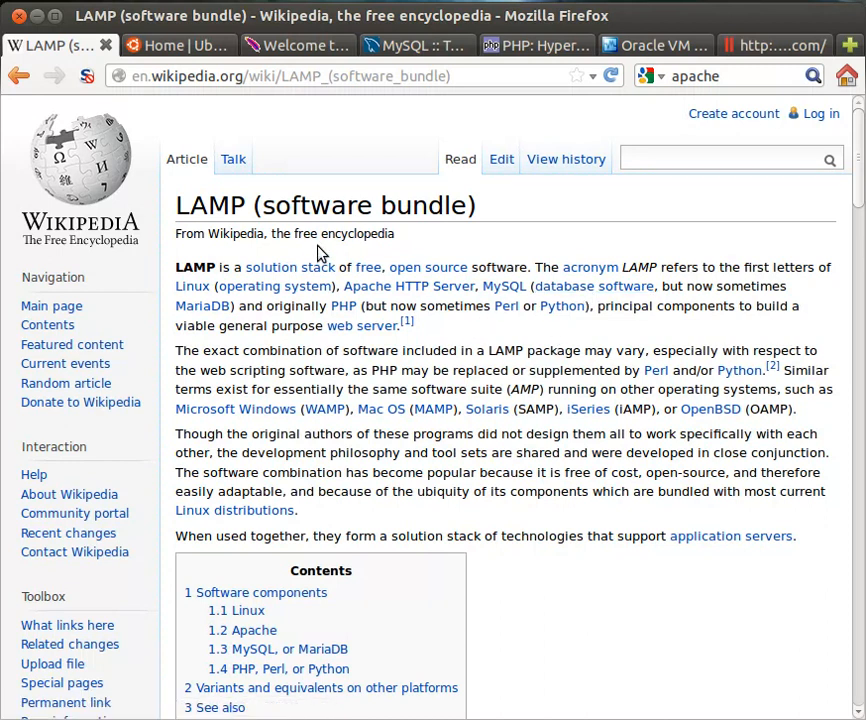
mouse_move(213, 230)
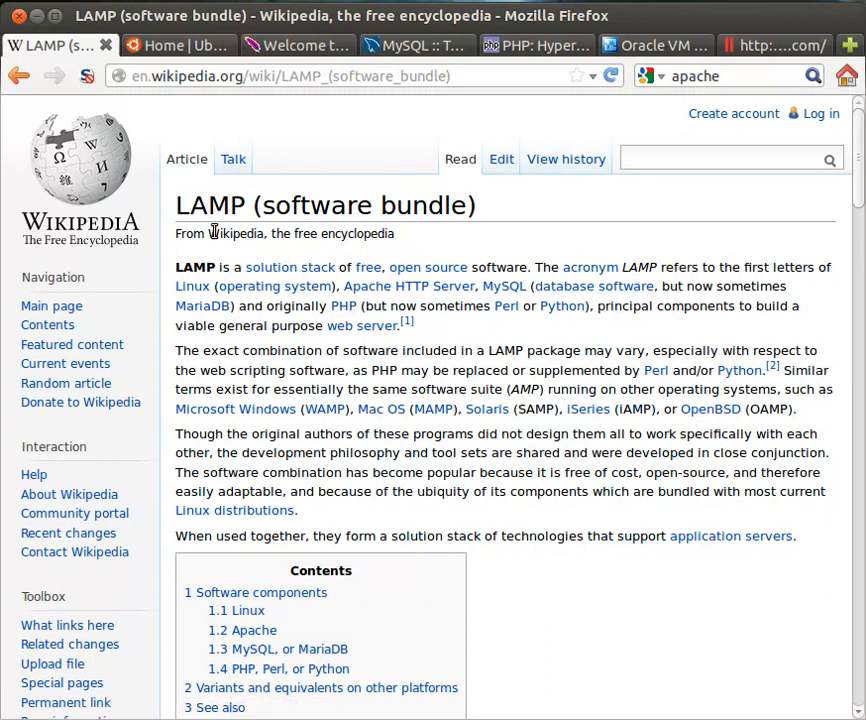
mouse_move(220, 213)
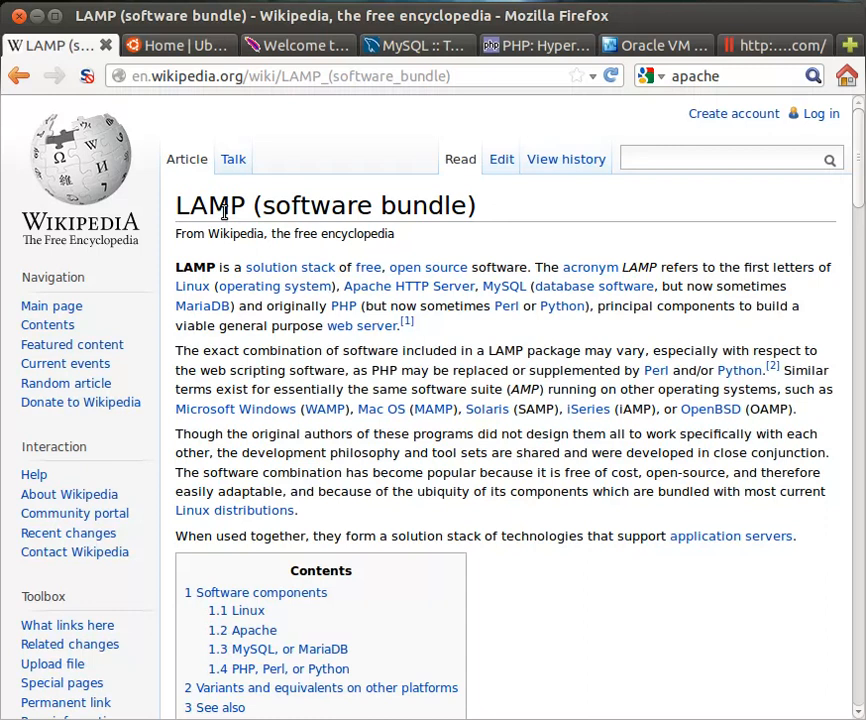
mouse_move(237, 203)
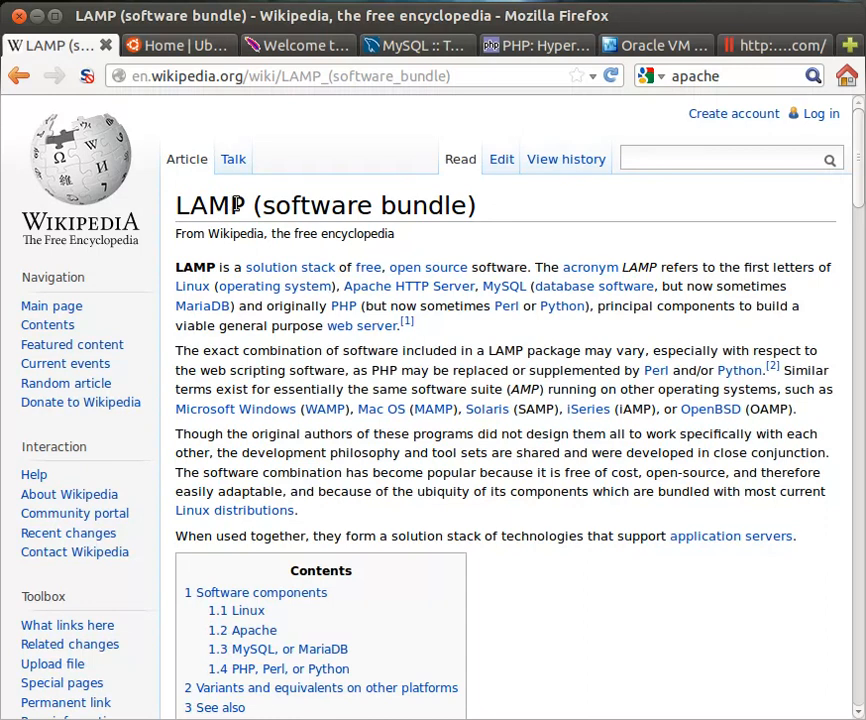
mouse_move(184, 45)
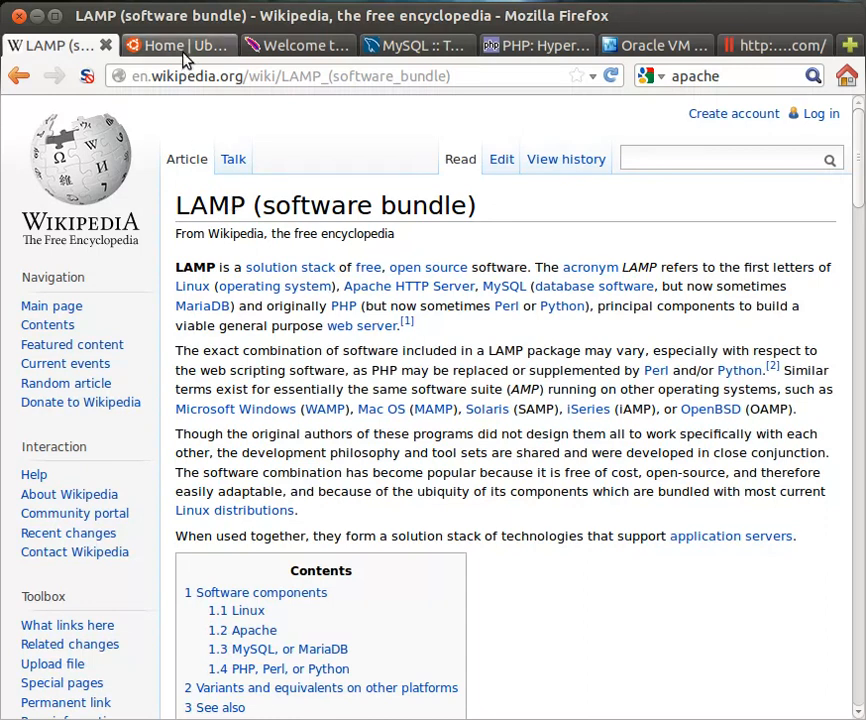
- Cycle through the Ubuntu, Apache, MySQL and PHP tabs, ending on VirtualBox.org
left_click(165, 45)
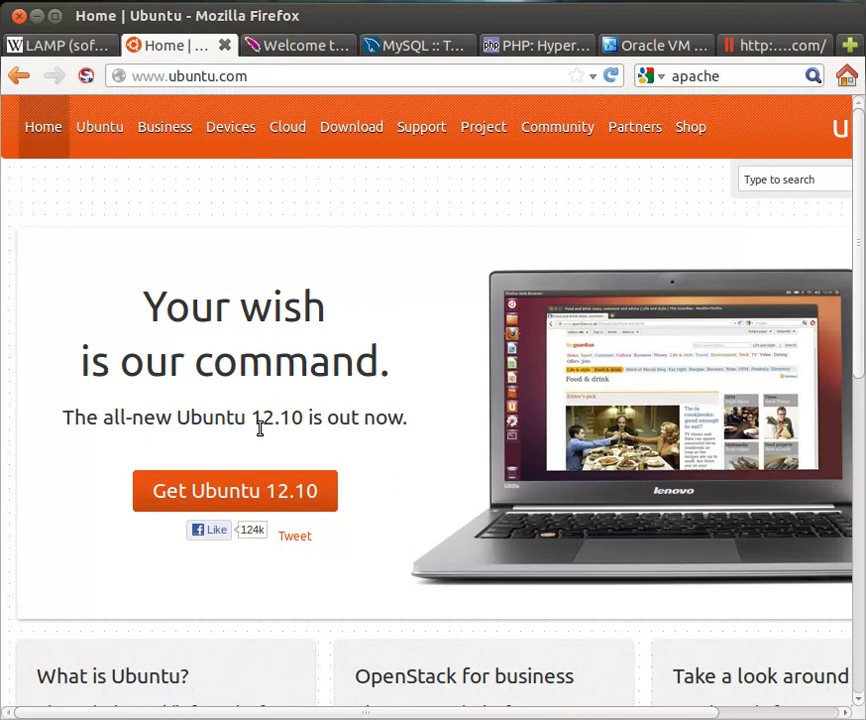
left_click(297, 45)
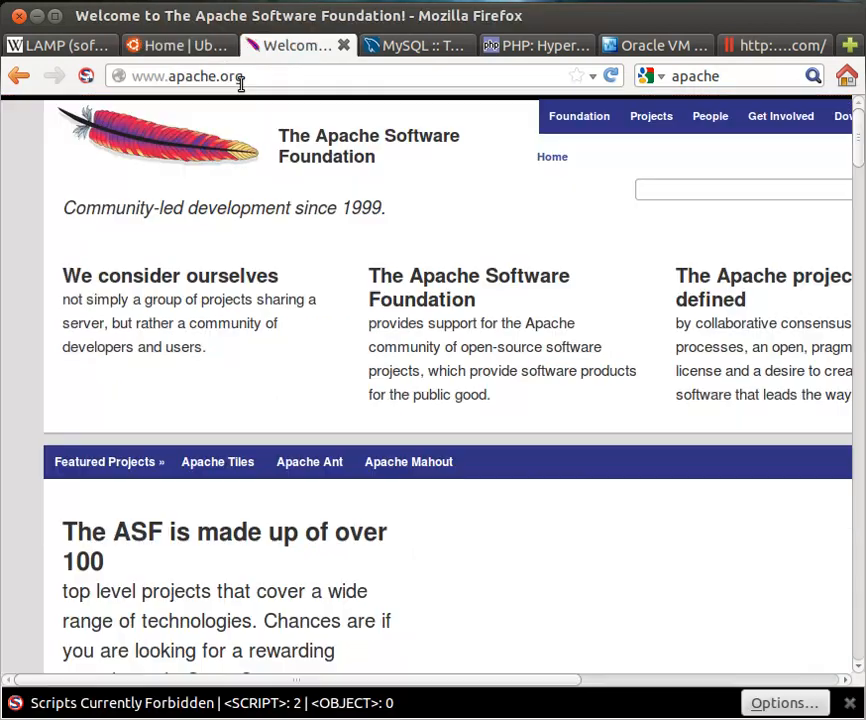
left_click(410, 45)
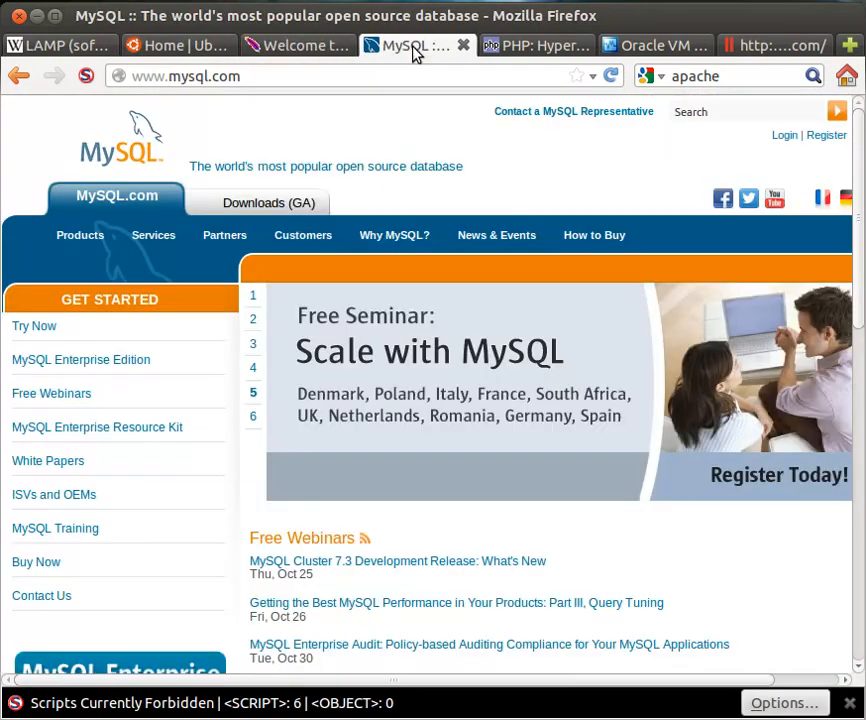
left_click(530, 45)
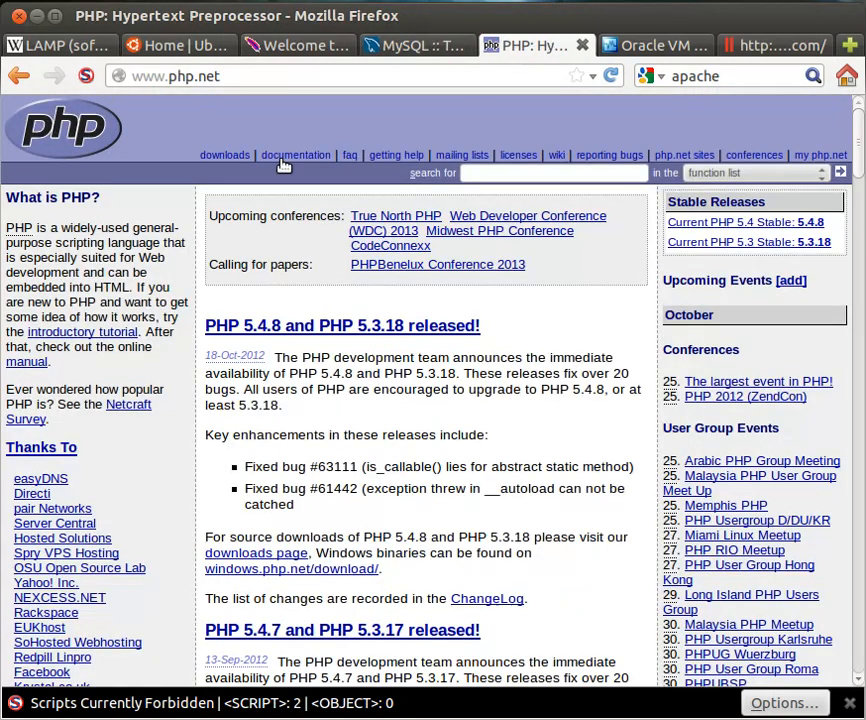
mouse_move(666, 92)
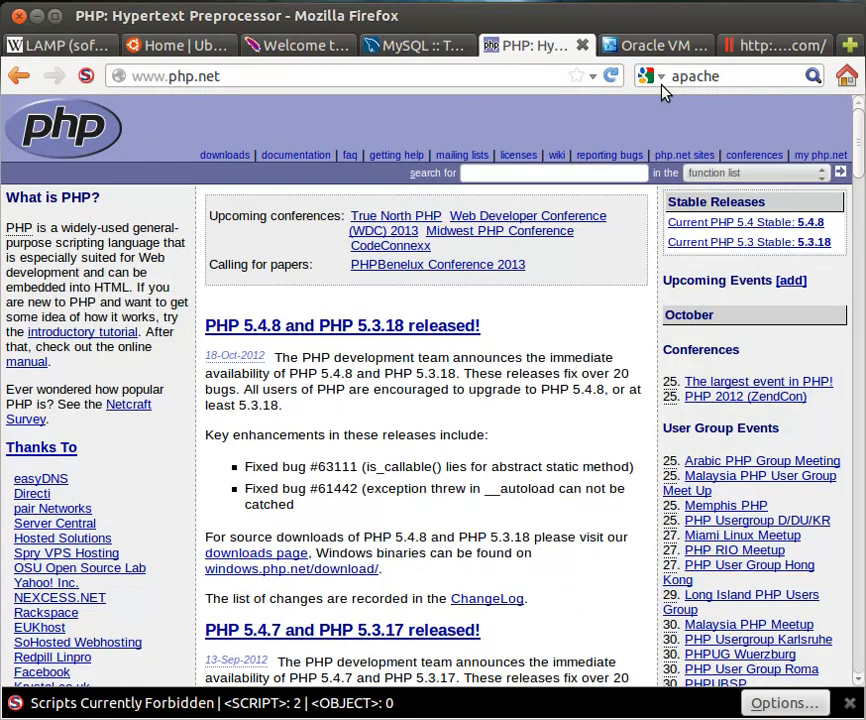
left_click(655, 45)
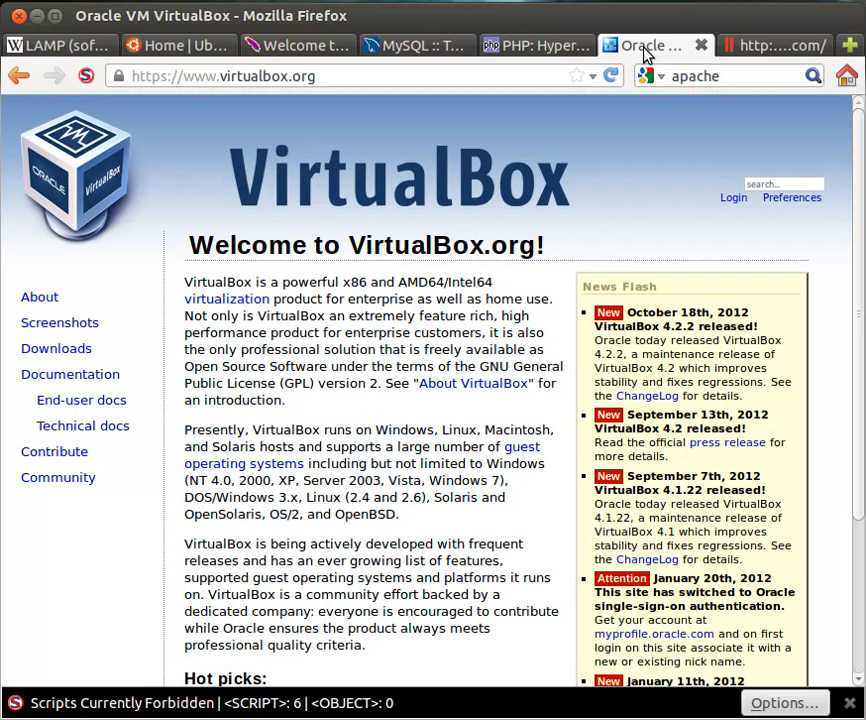
mouse_move(268, 218)
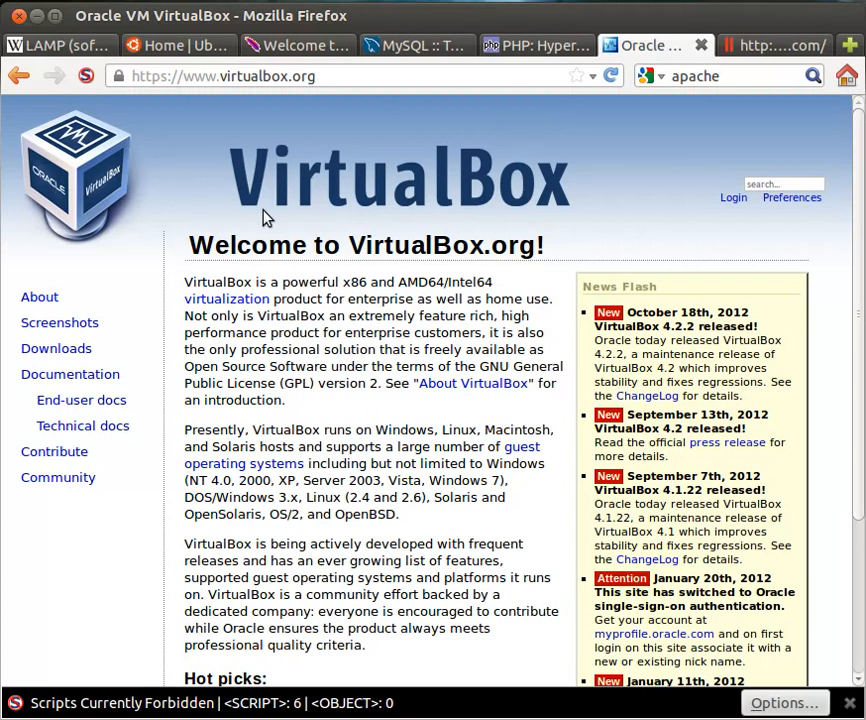
mouse_move(455, 234)
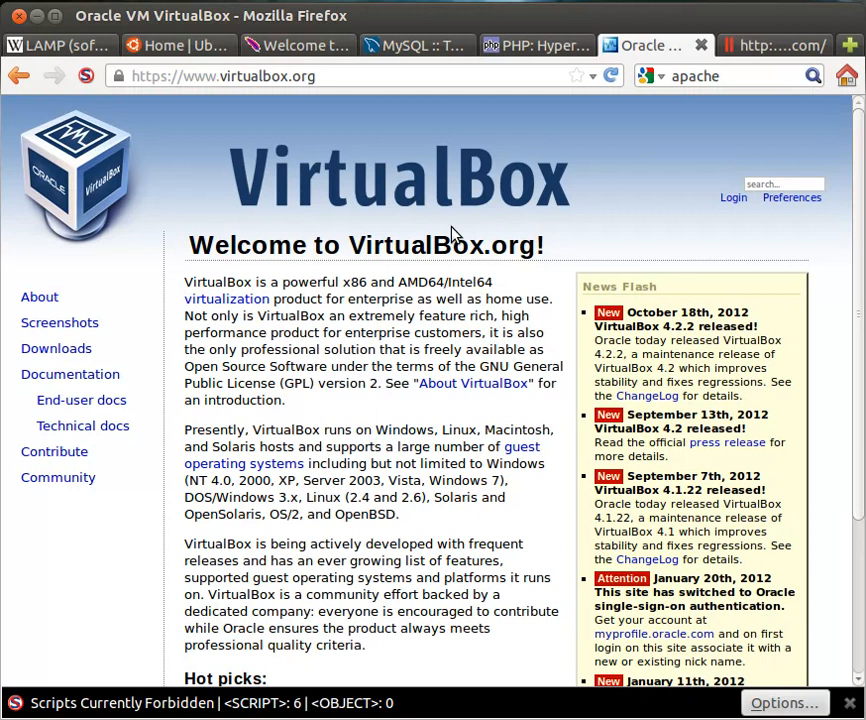
- Switch to the voidrealms.com tab
left_click(770, 45)
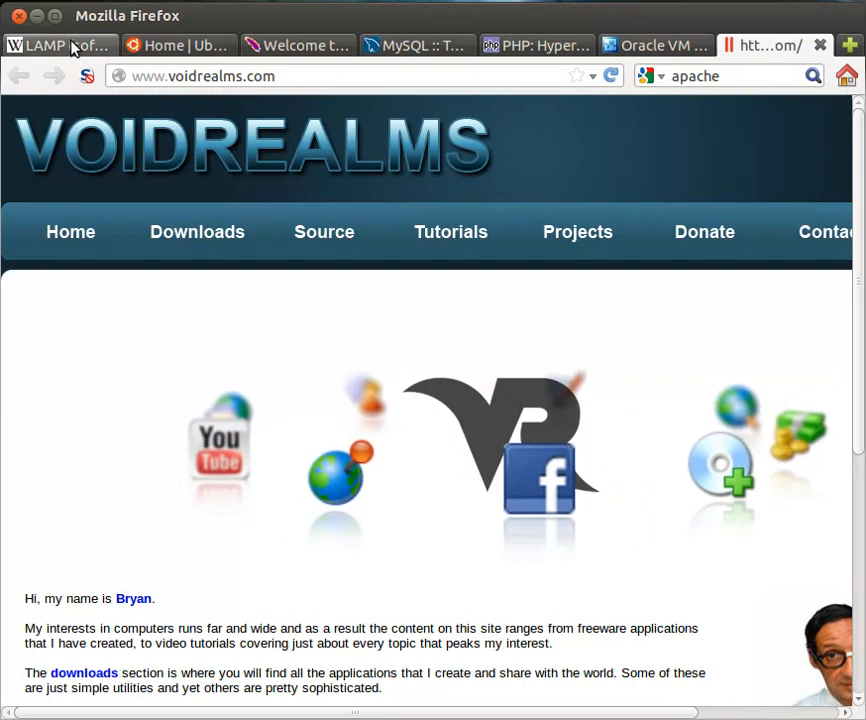
left_click(57, 45)
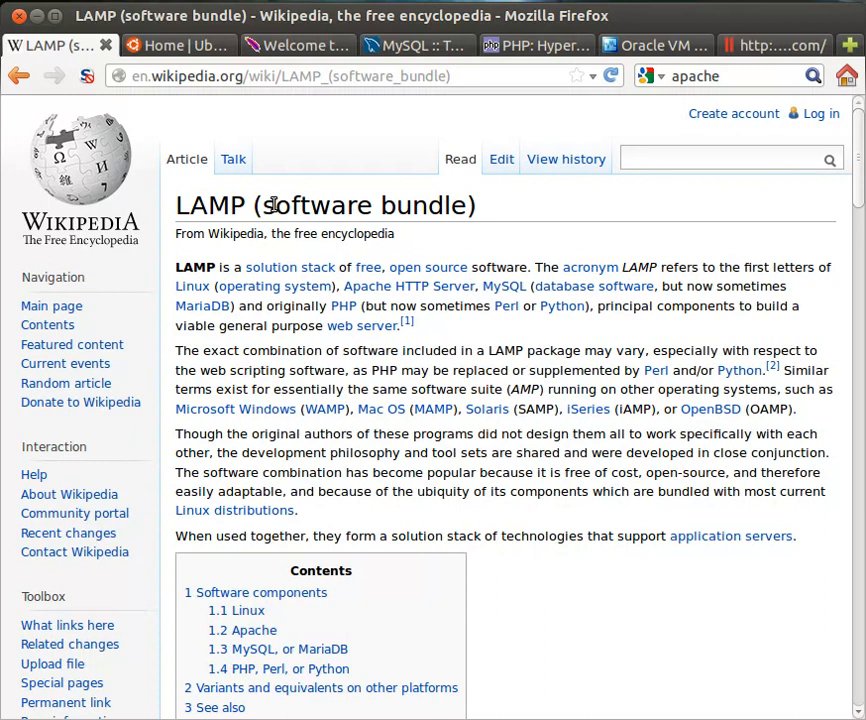
mouse_move(225, 263)
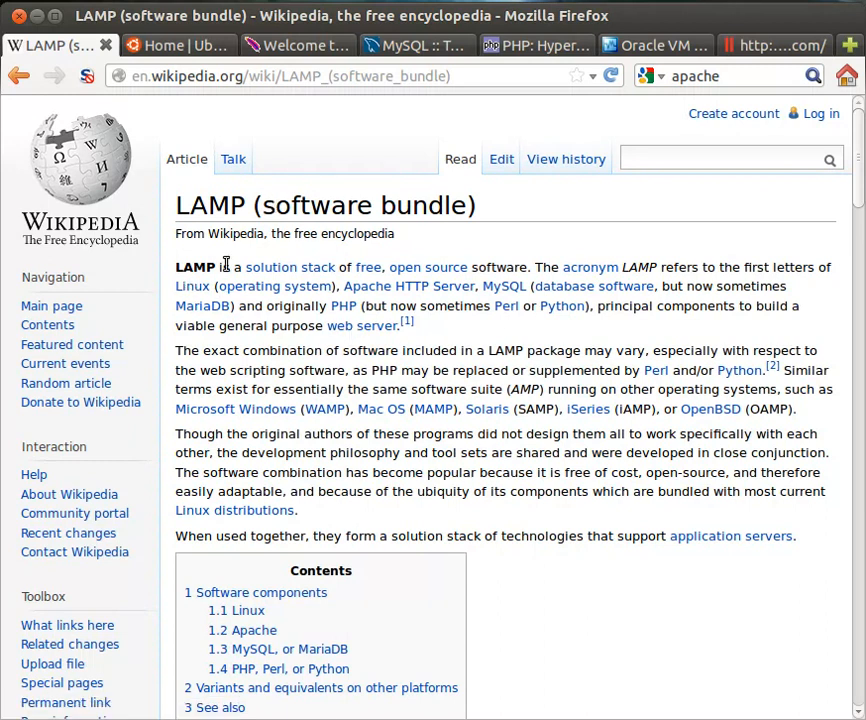
mouse_move(368, 267)
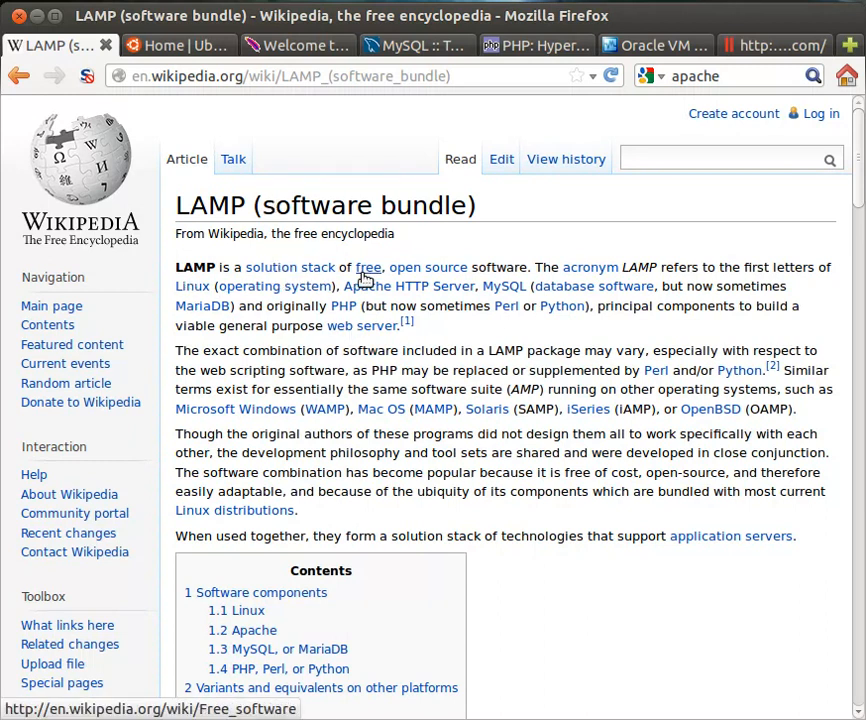
mouse_move(422, 263)
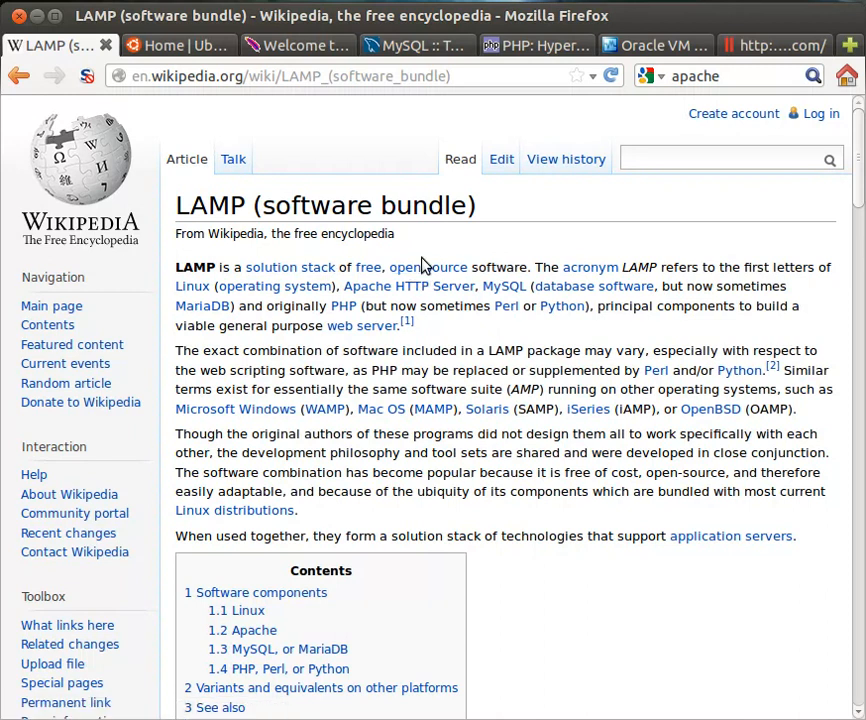
mouse_move(470, 368)
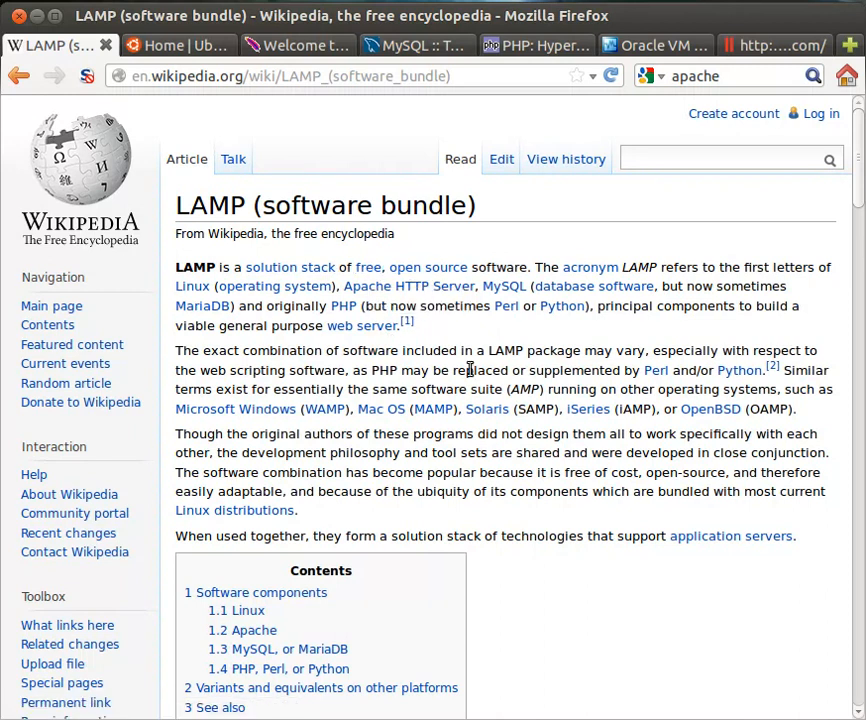
mouse_move(600, 340)
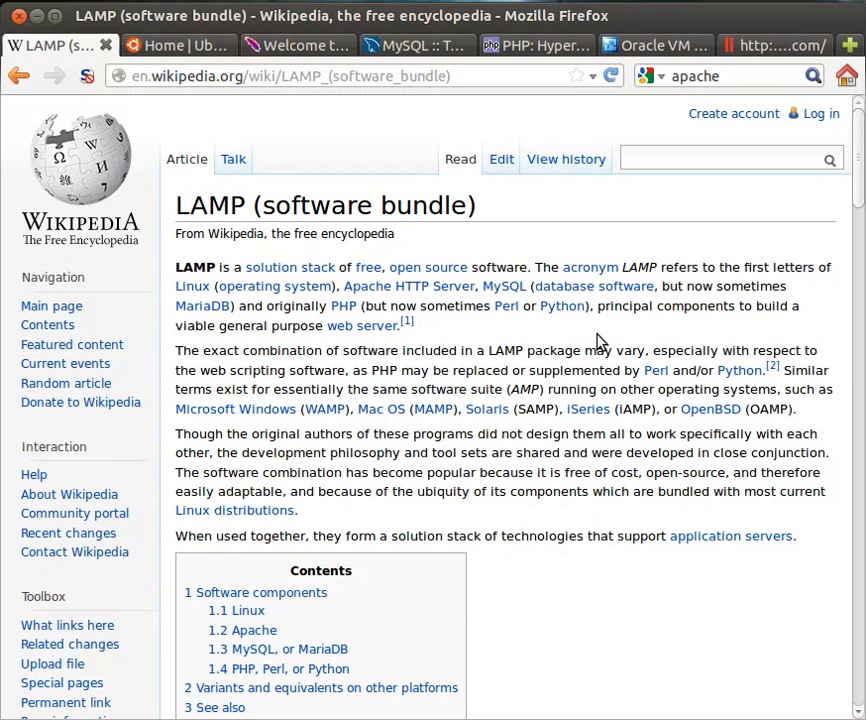
mouse_move(446, 148)
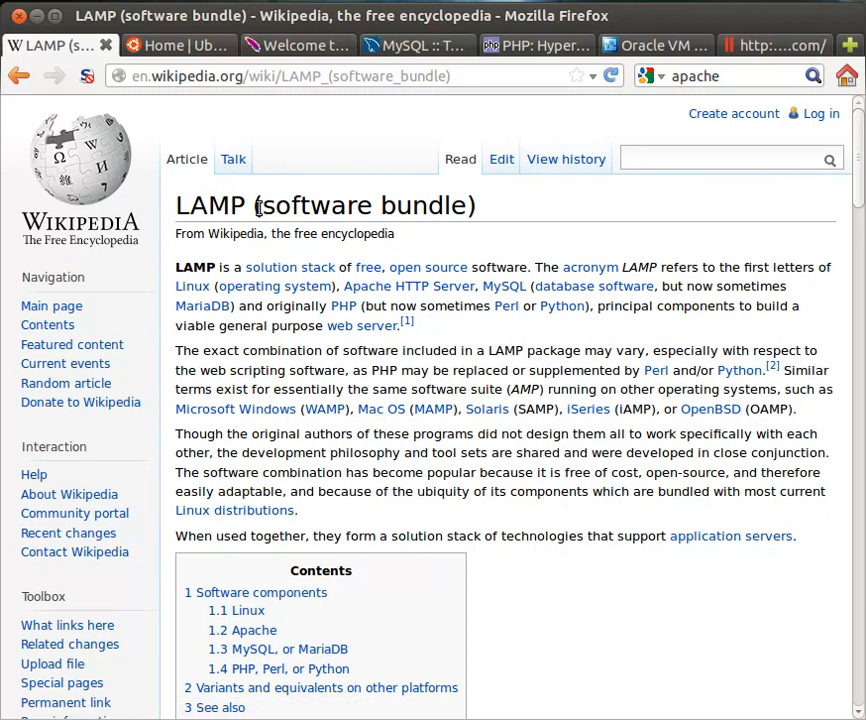
mouse_move(520, 195)
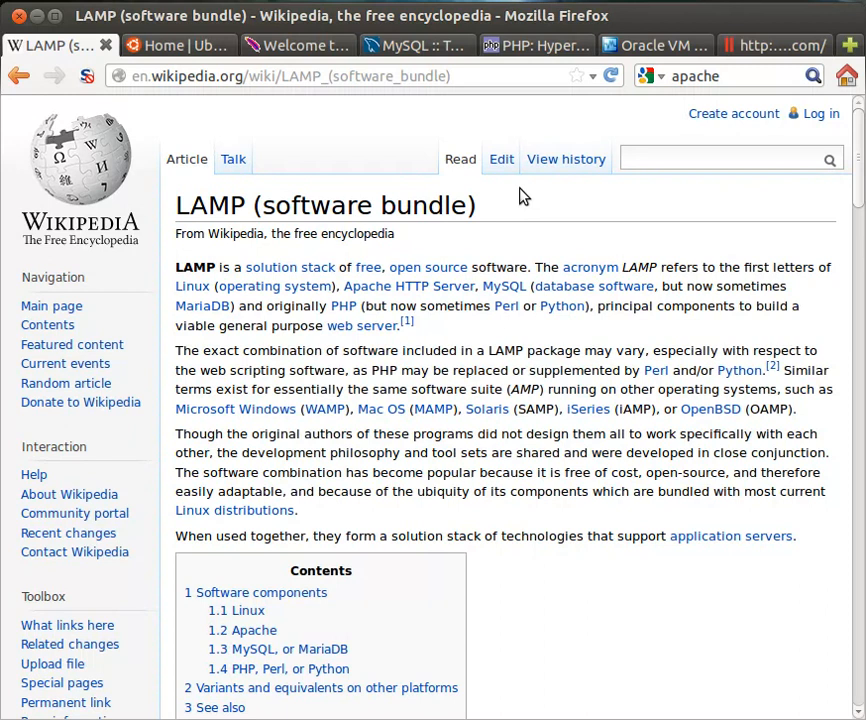
- View the Ubuntu tab, then switch to the PHP: Hypertext Preprocessor tab
left_click(175, 45)
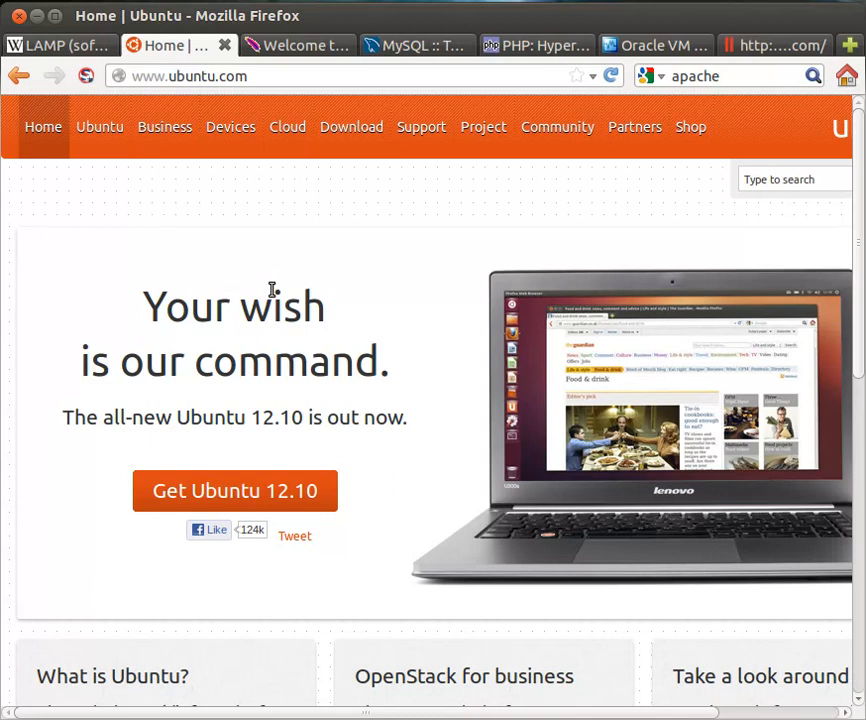
mouse_move(490, 281)
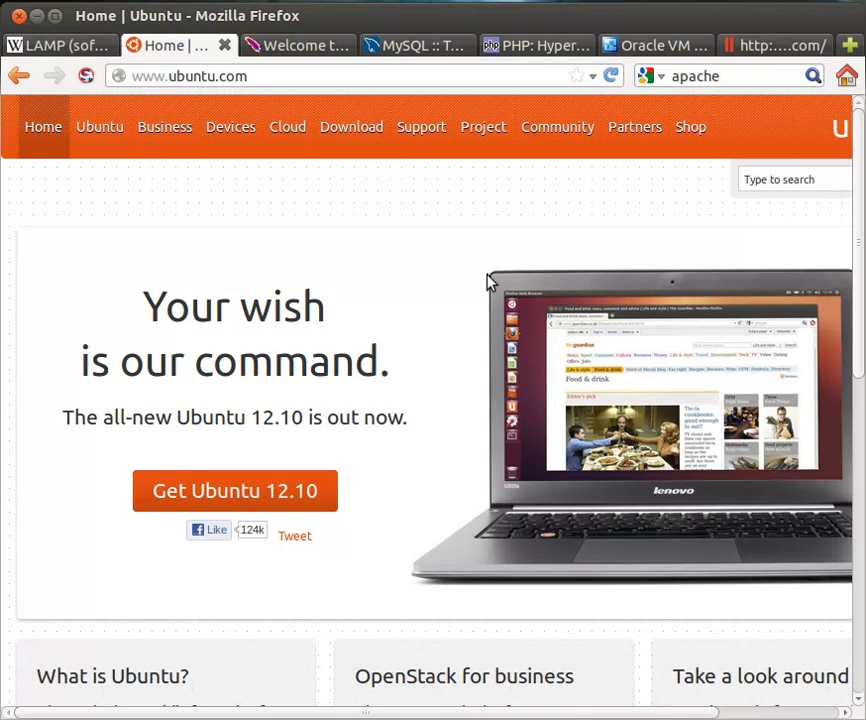
left_click(290, 45)
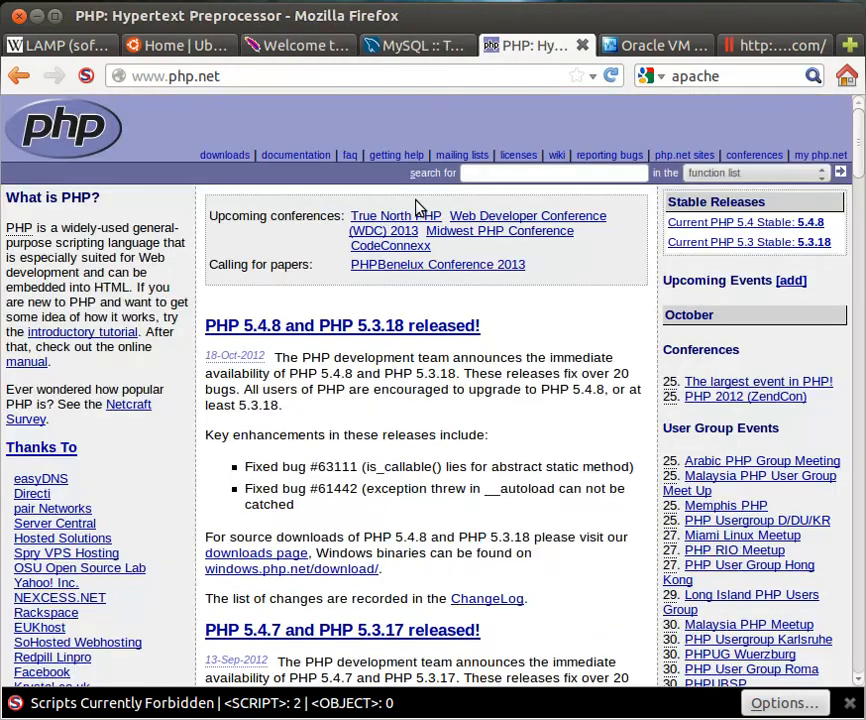
mouse_move(130, 138)
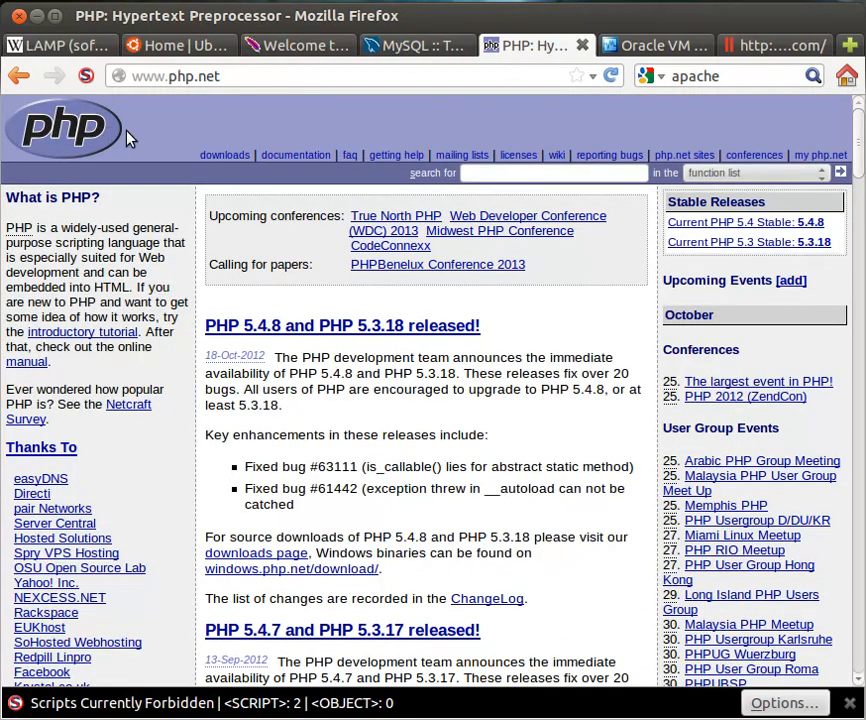
mouse_move(655, 45)
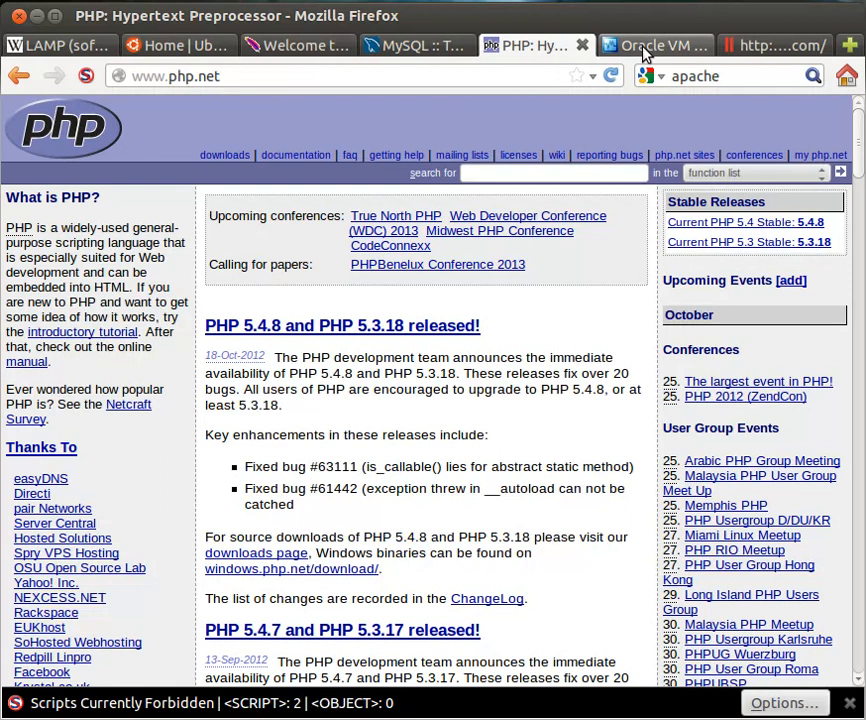
- Glance at VirtualBox.org, then return to Ubuntu and follow Get Ubuntu 12.10
left_click(650, 45)
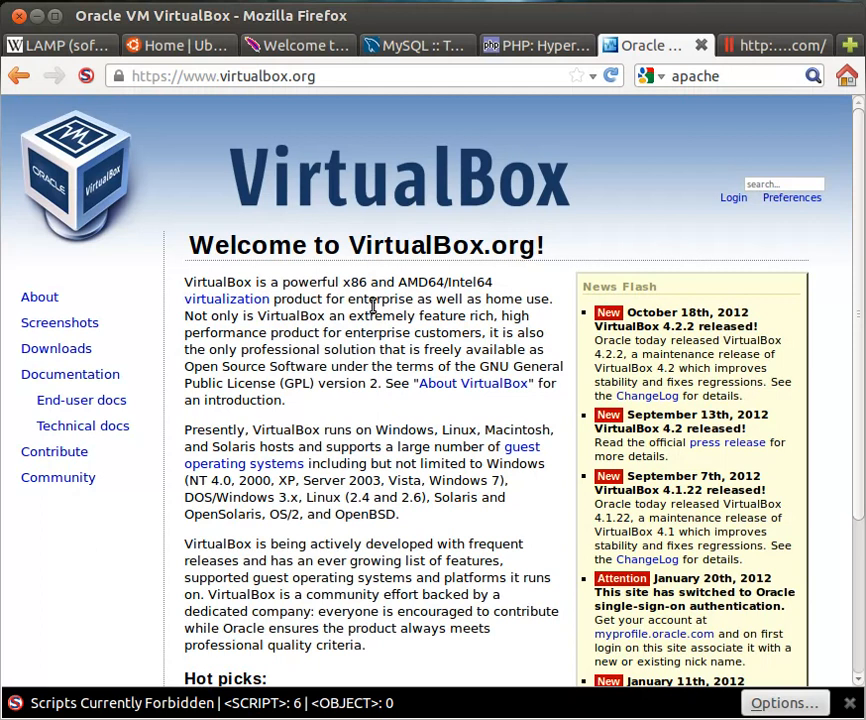
left_click(175, 45)
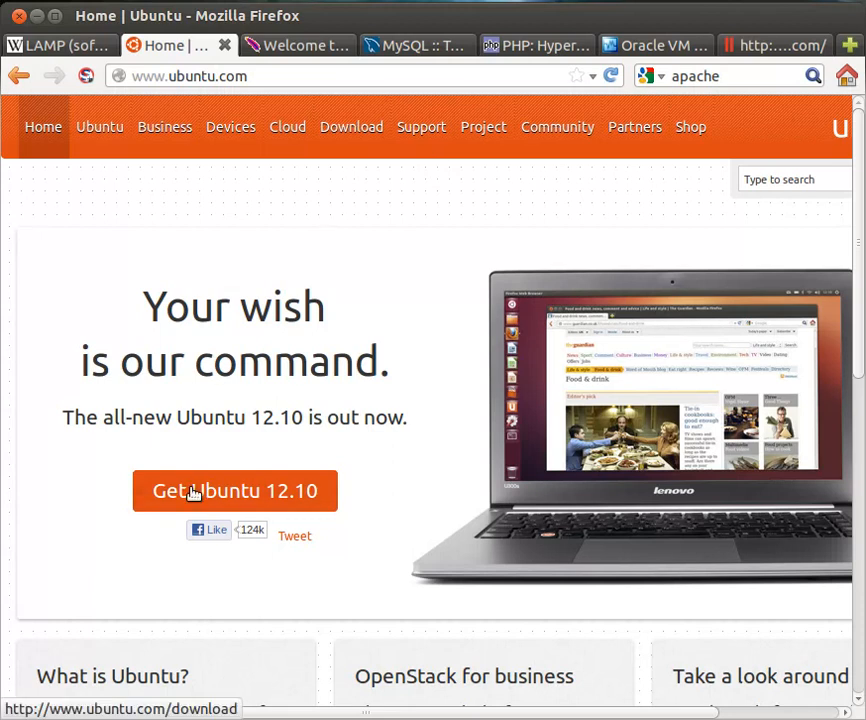
left_click(234, 491)
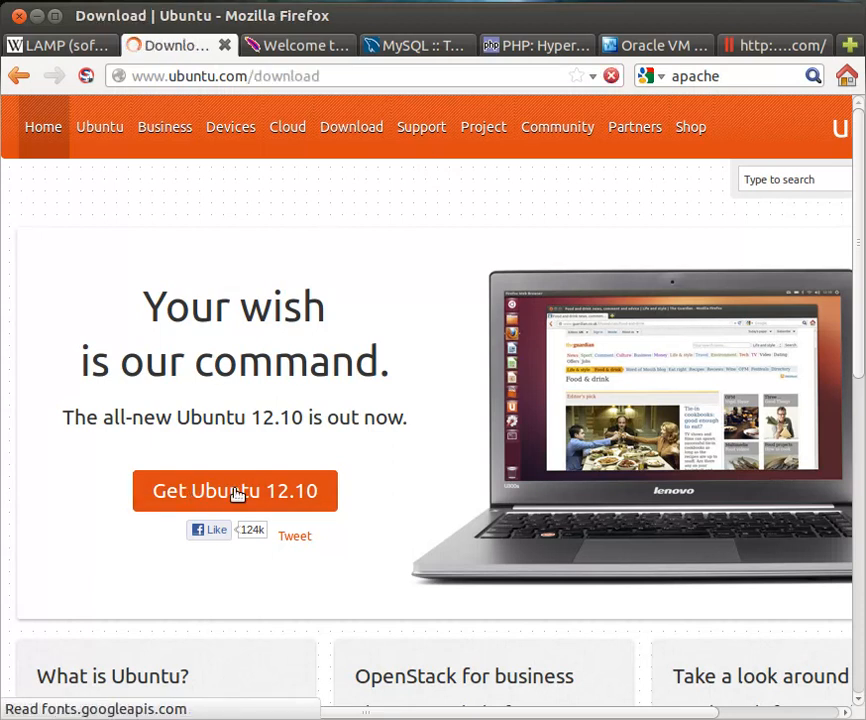
left_click(234, 491)
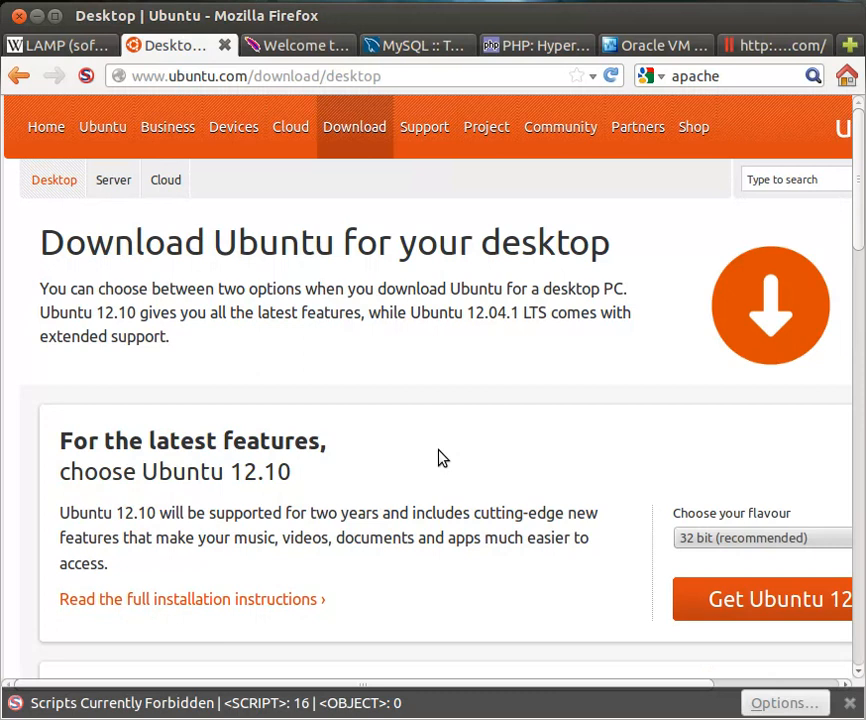
- Download Ubuntu 12.10 via 'Not now, take me to the download' and cancel the ISO prompt
scroll("down", 3)
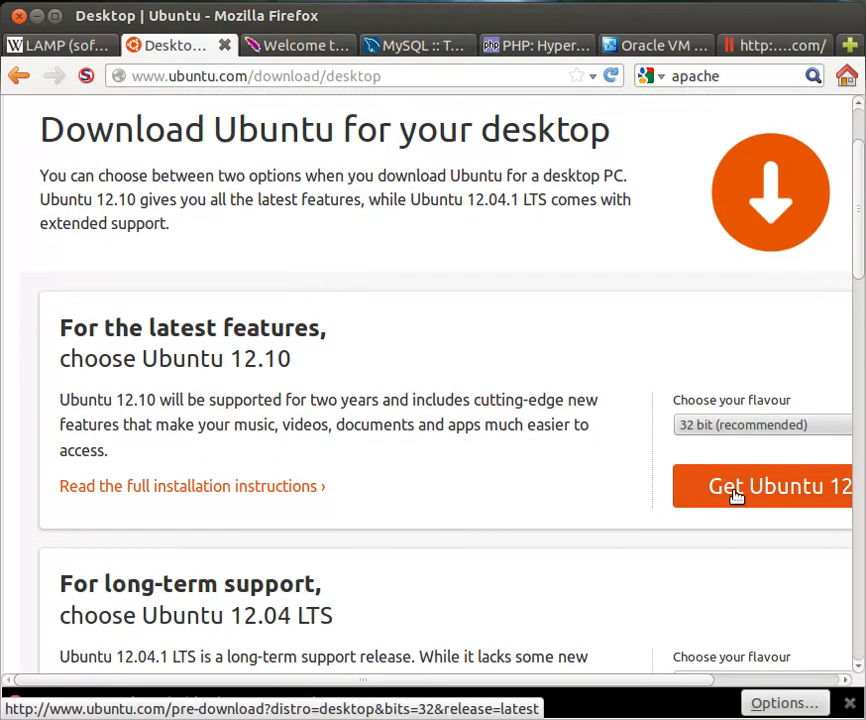
left_click(760, 486)
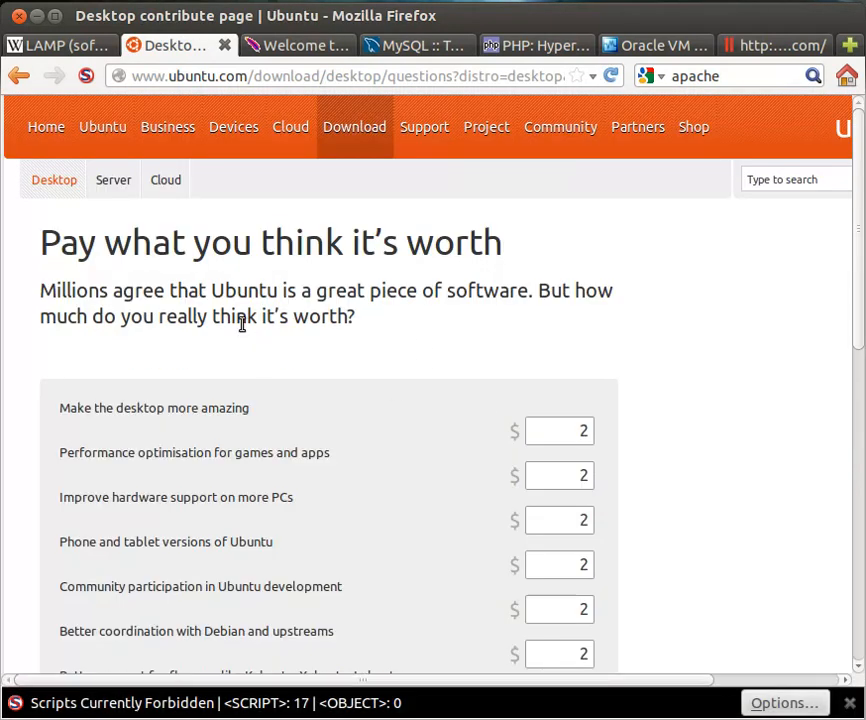
scroll("down", 3)
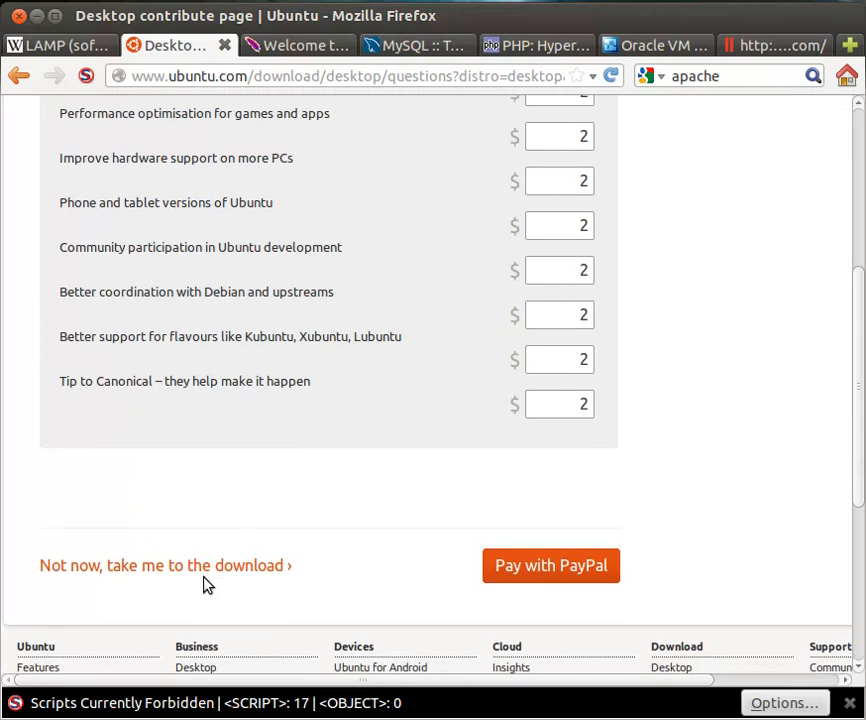
left_click(163, 565)
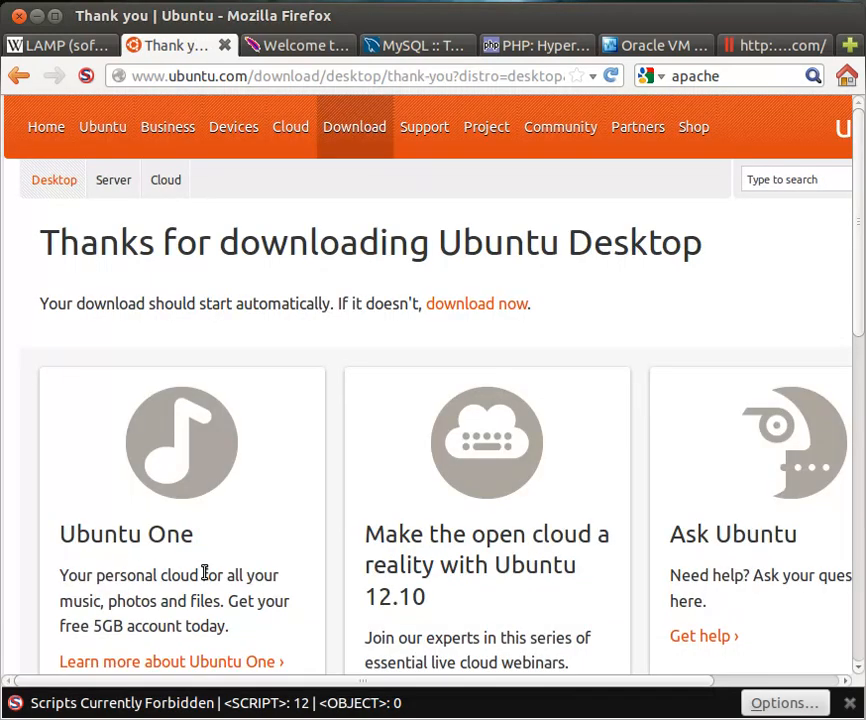
left_click(476, 303)
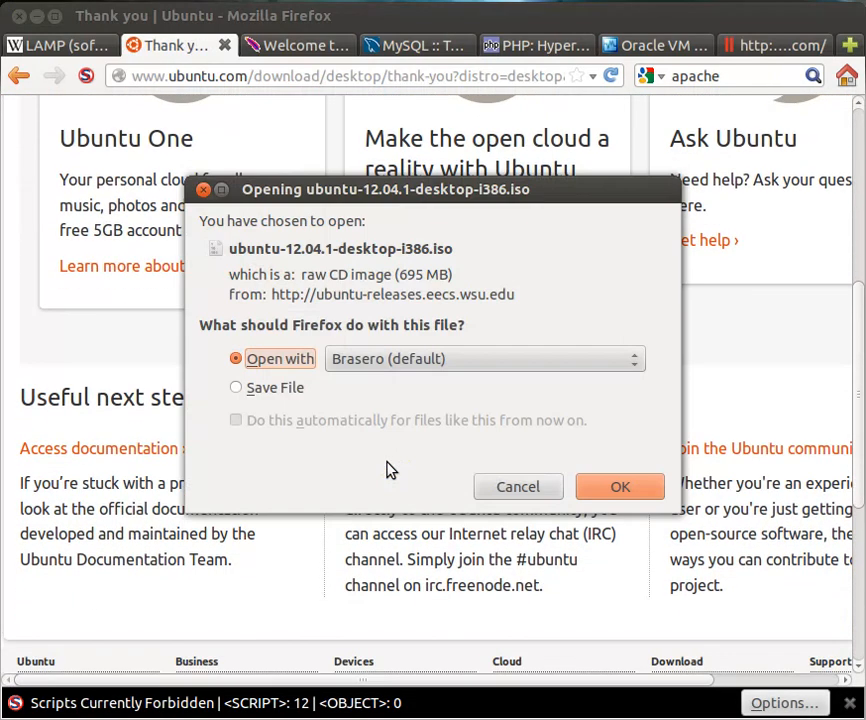
mouse_move(325, 250)
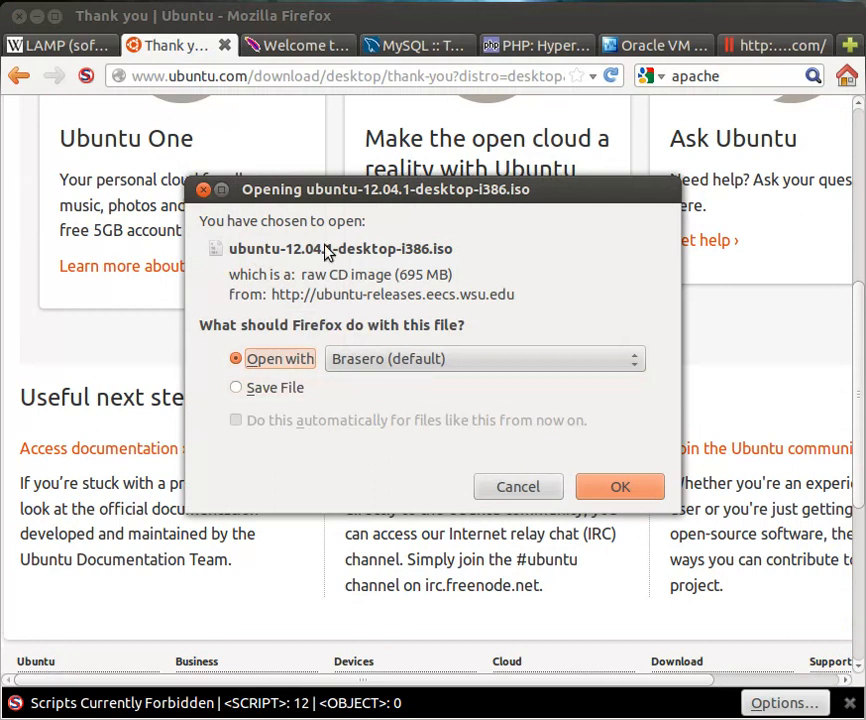
left_click(518, 486)
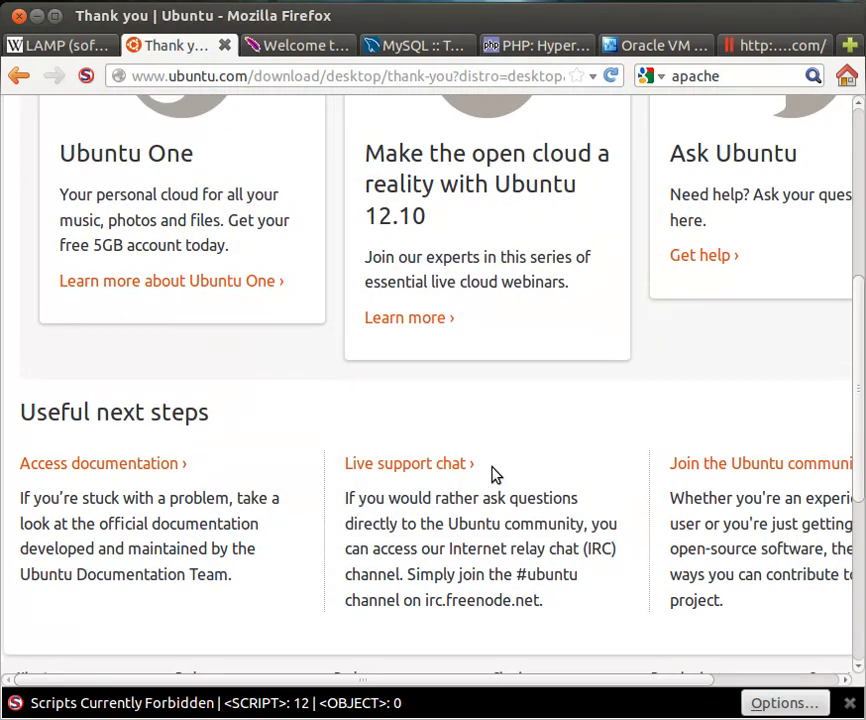
scroll("up", 3)
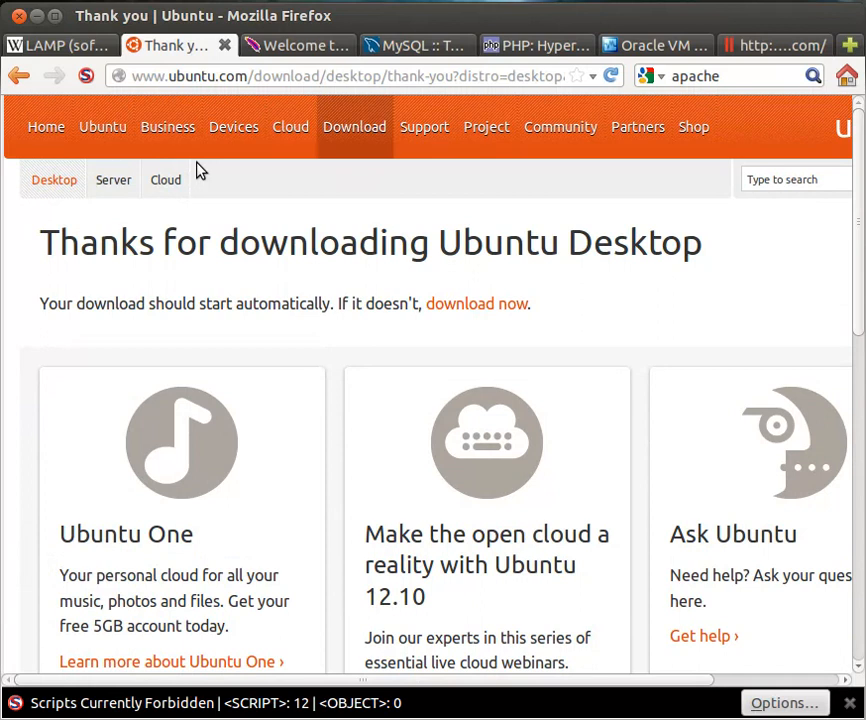
- Open the Meet Ubuntu page (ubuntu.com/ubuntu) from the Ubuntu menu item
left_click(102, 126)
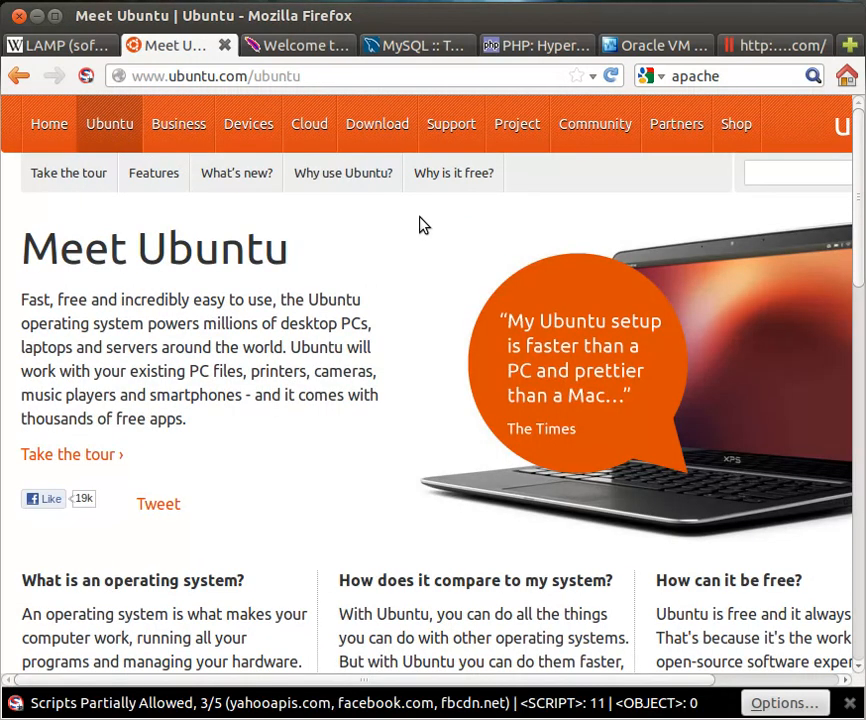
mouse_move(213, 273)
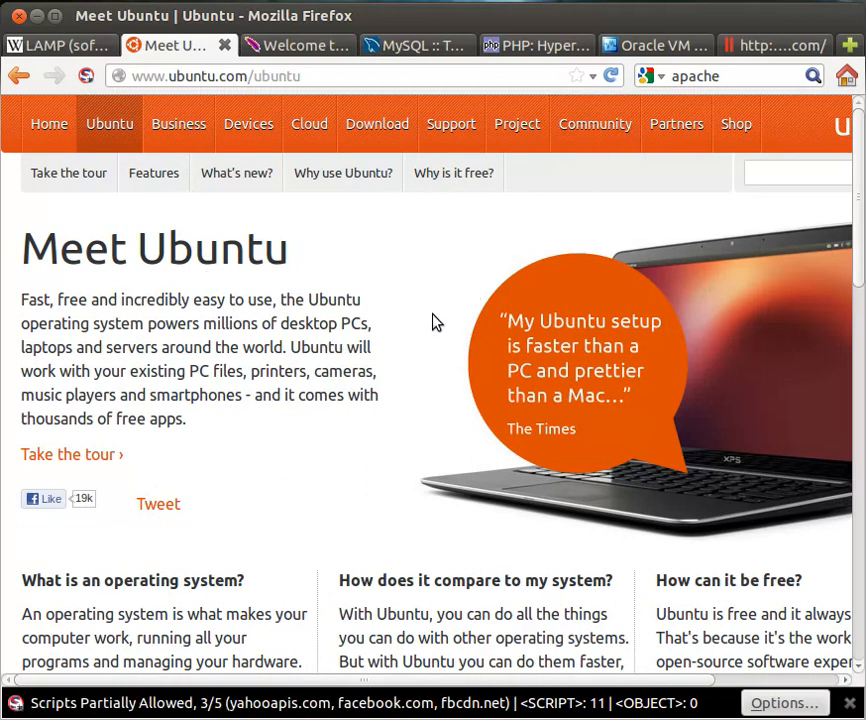
mouse_move(435, 335)
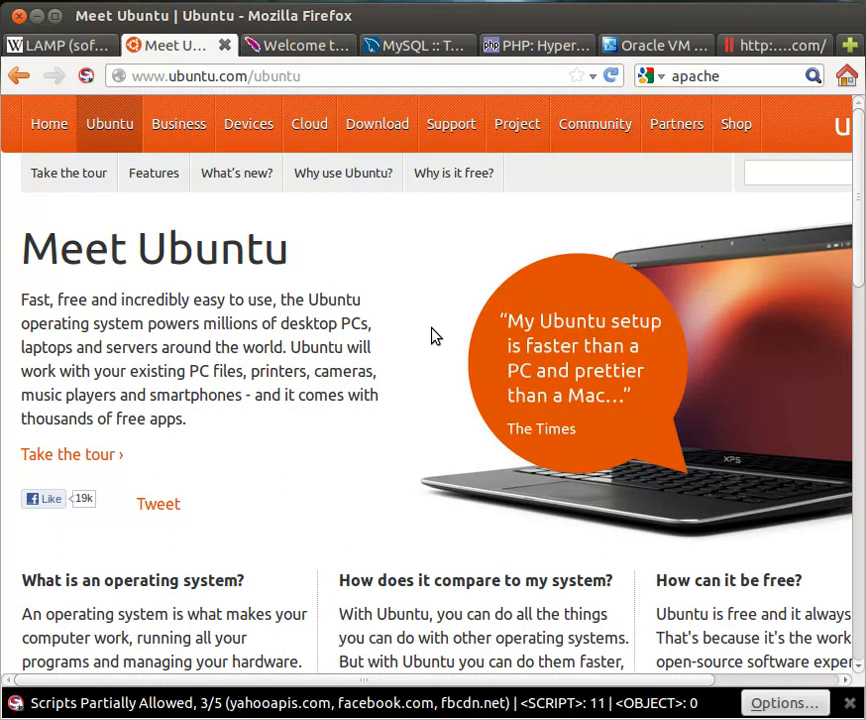
mouse_move(378, 338)
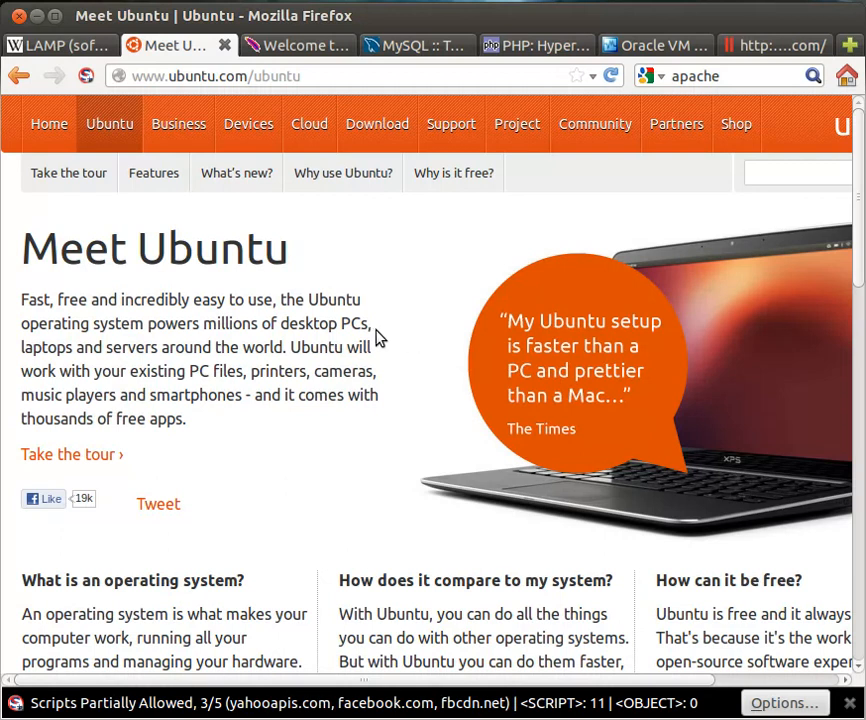
mouse_move(362, 332)
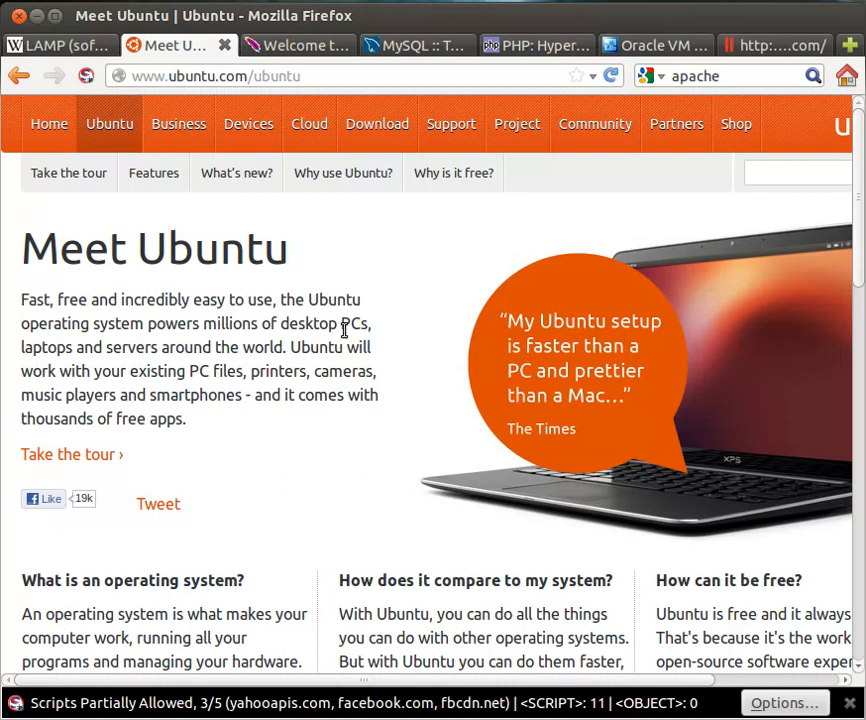
- Scroll through the Meet Ubuntu page to review Ubuntu's features
scroll("down", 3)
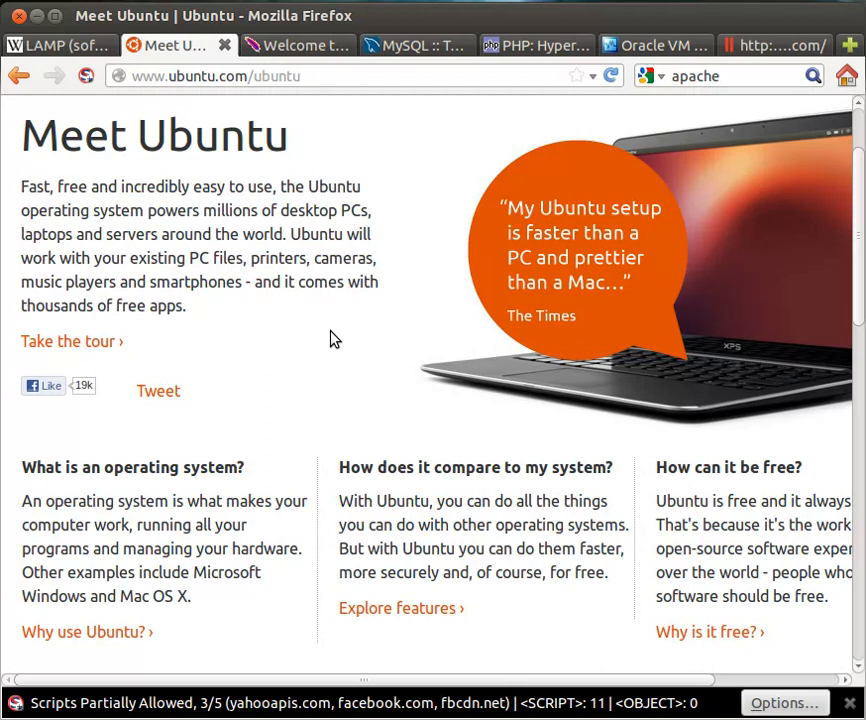
scroll("down", 3)
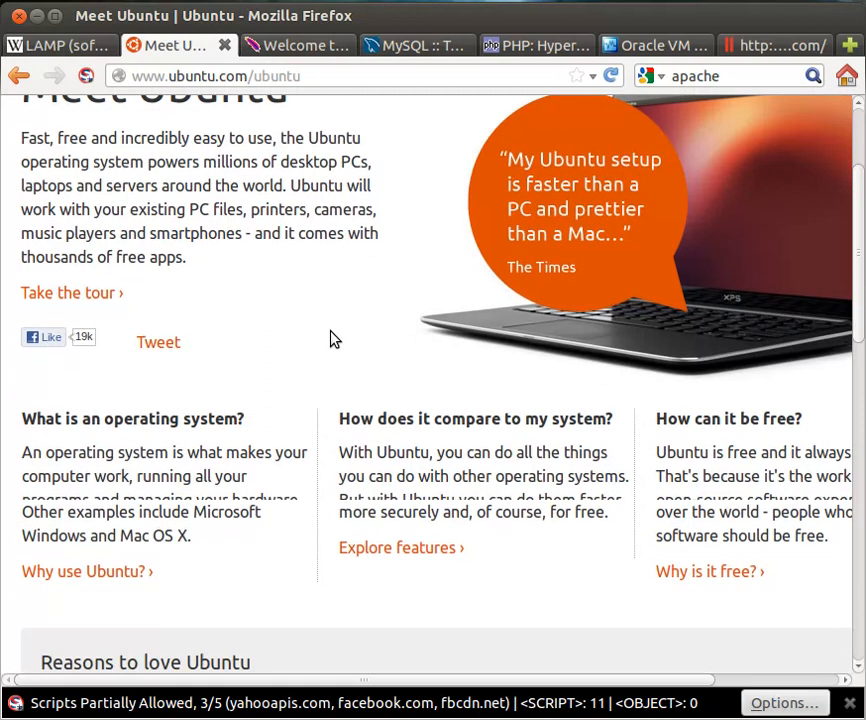
scroll("down", 3)
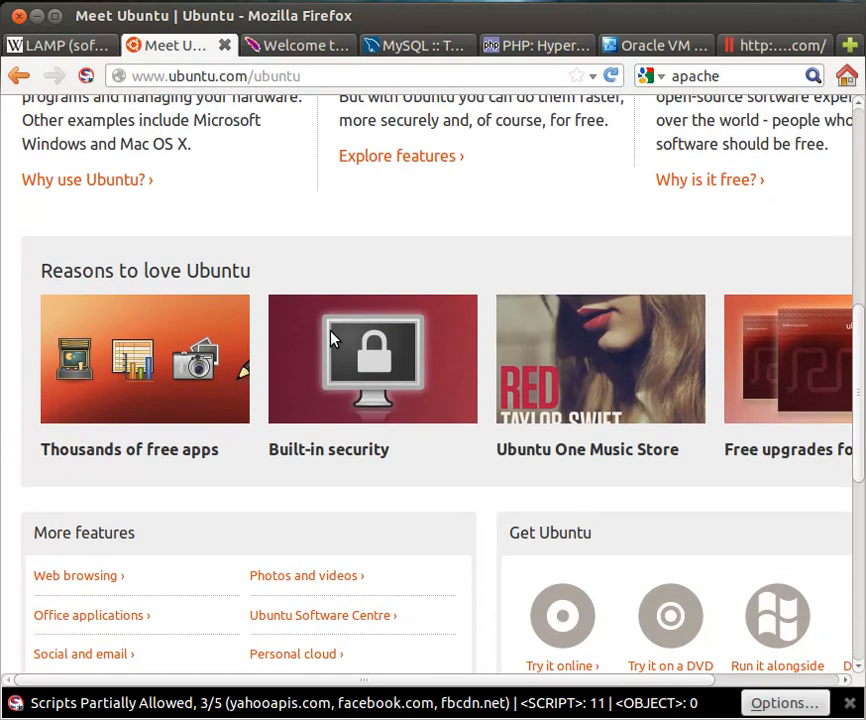
scroll("down", 3)
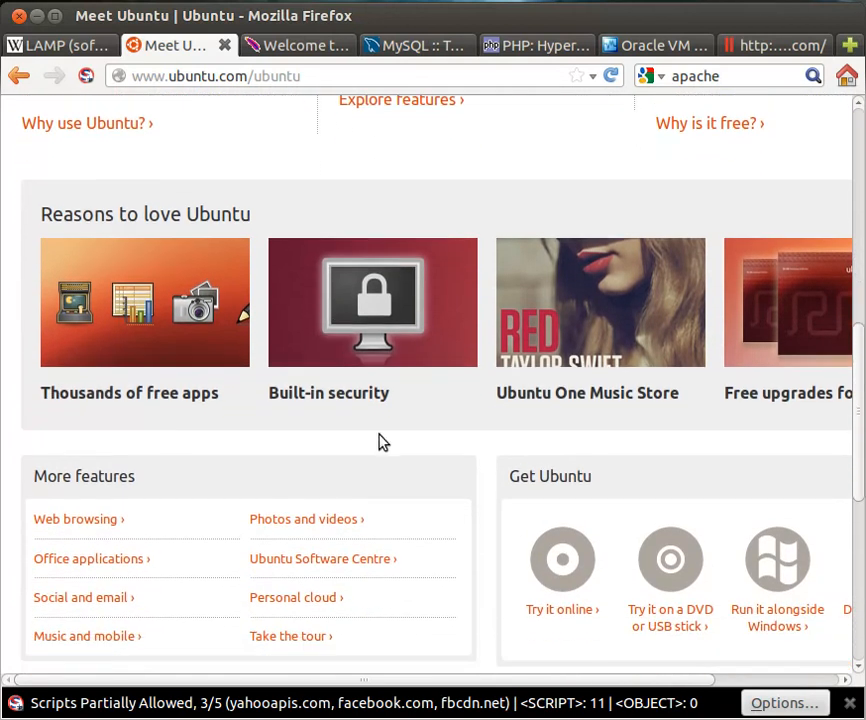
mouse_move(398, 440)
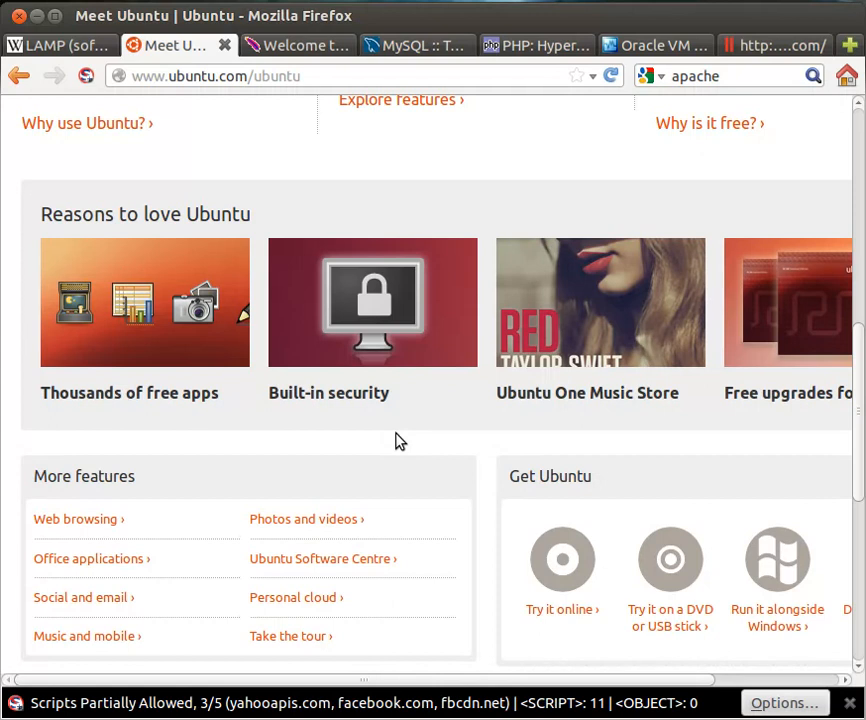
scroll("right", 3)
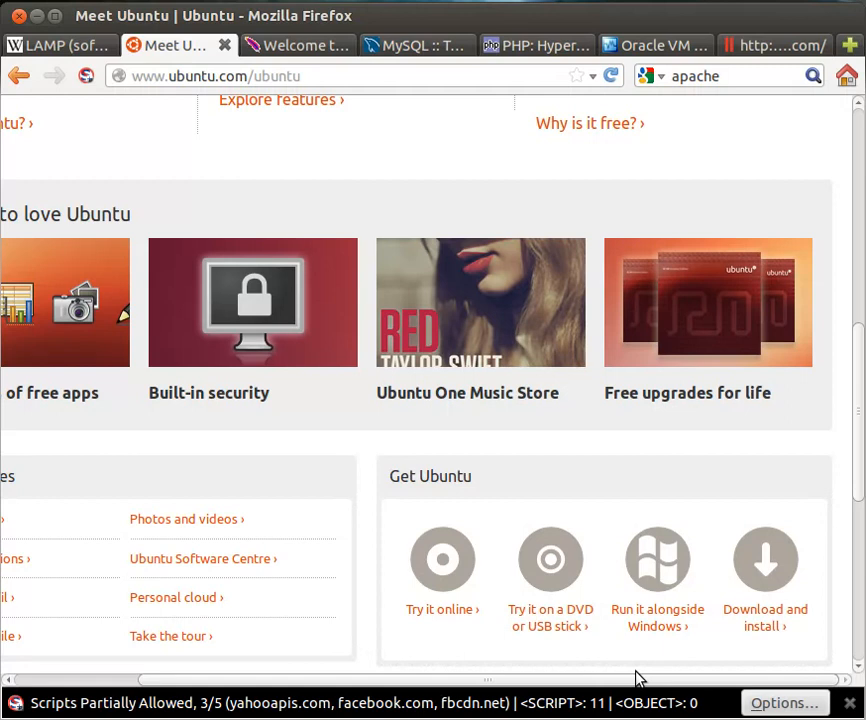
mouse_move(608, 658)
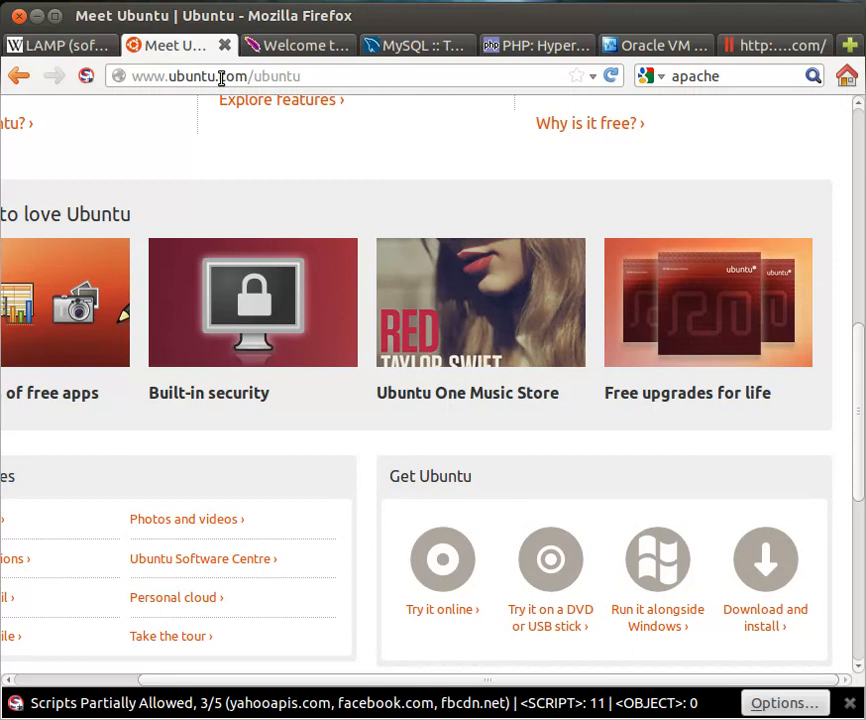
mouse_move(253, 133)
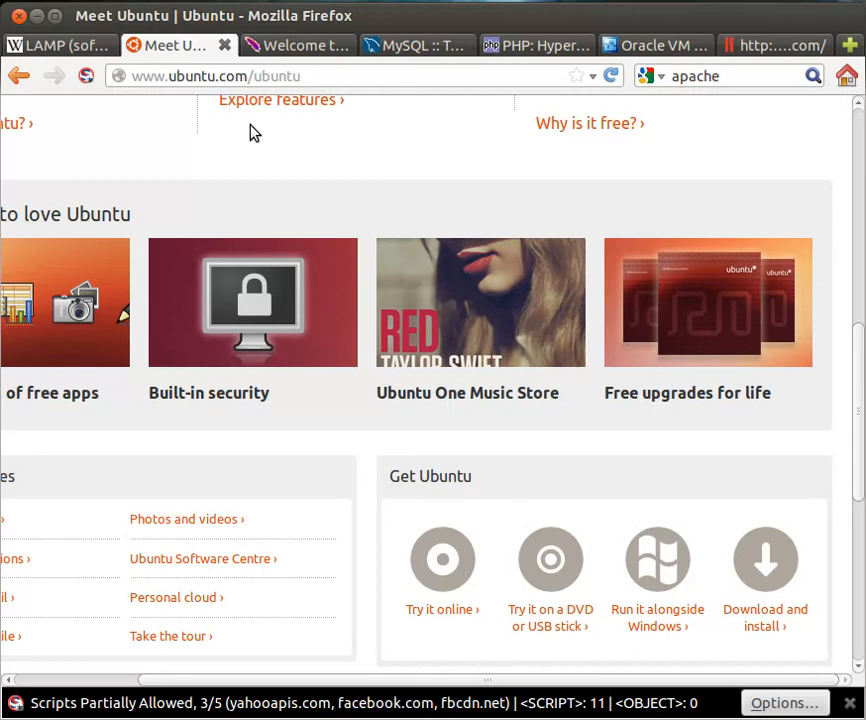
mouse_move(285, 541)
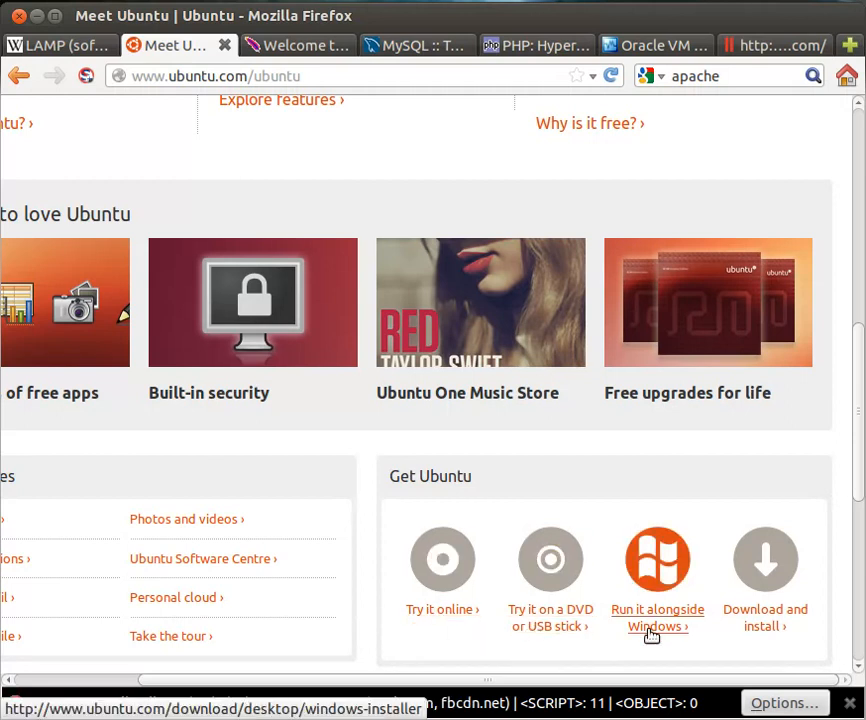
mouse_move(670, 628)
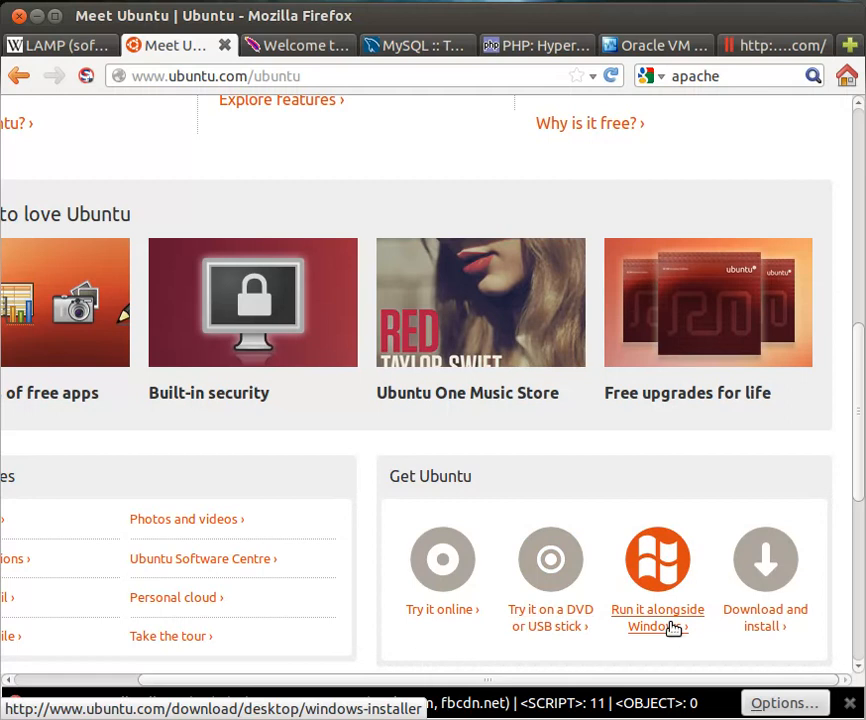
mouse_move(702, 582)
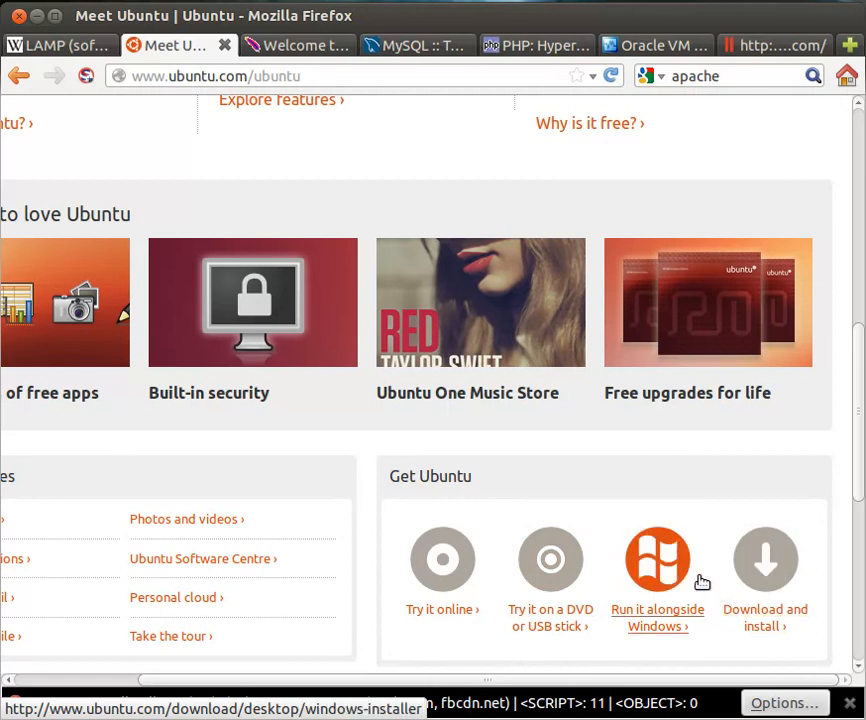
mouse_move(765, 560)
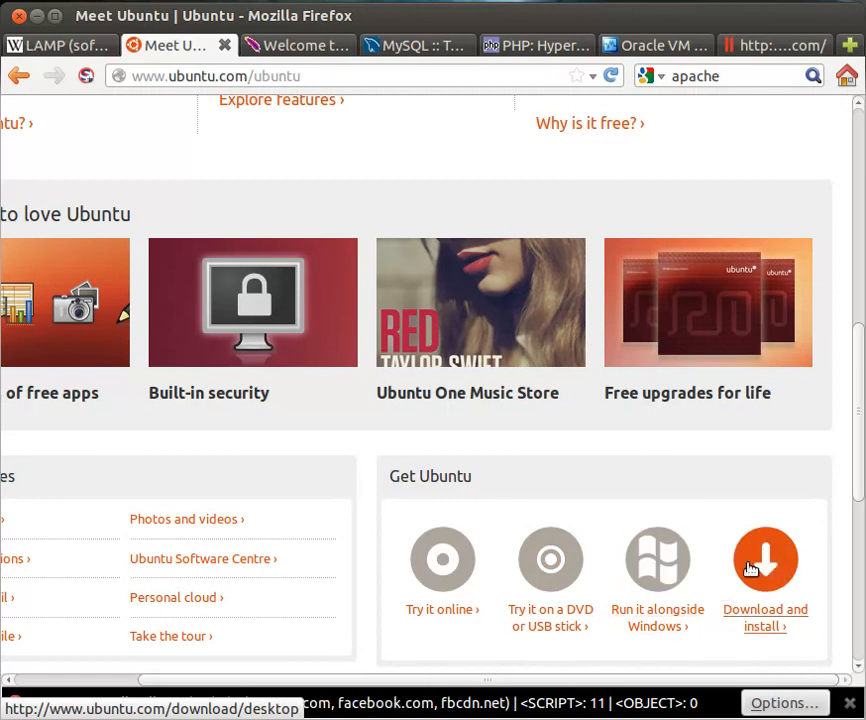
scroll("up", 3)
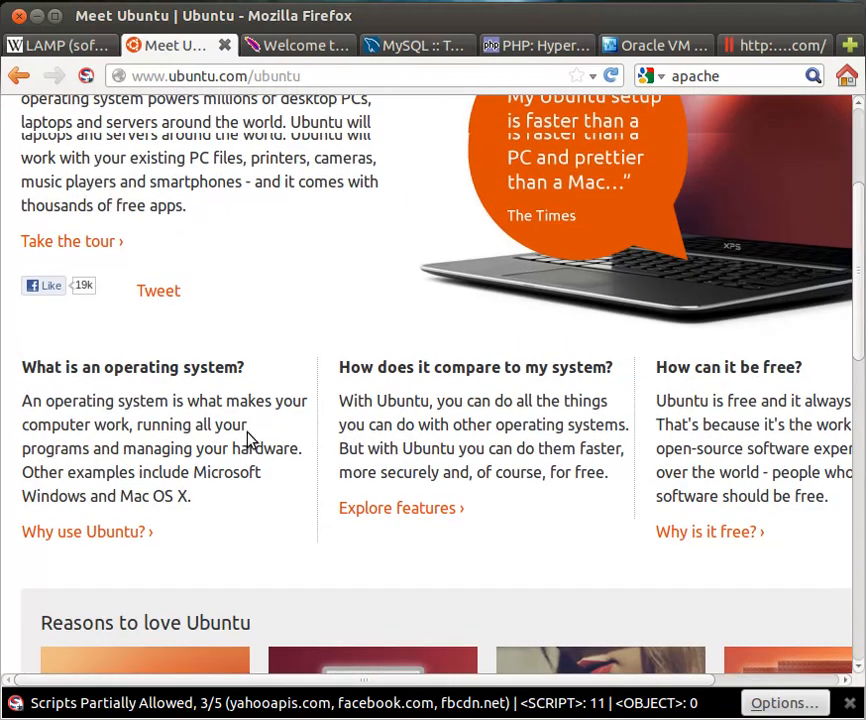
scroll("up", 3)
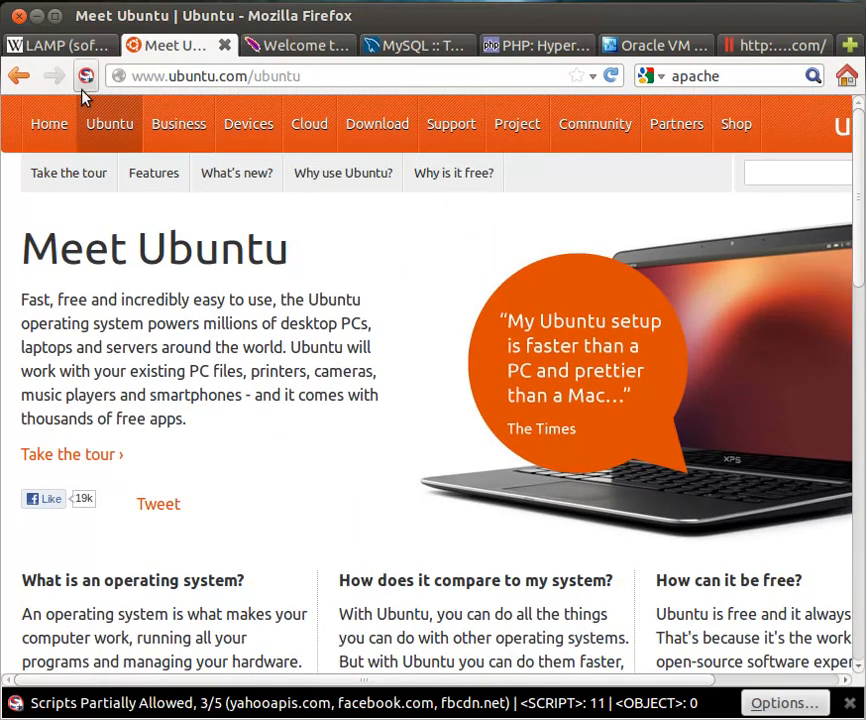
- Go from Ubuntu Home to the desktop download page, then switch to VirtualBox.org
left_click(43, 126)
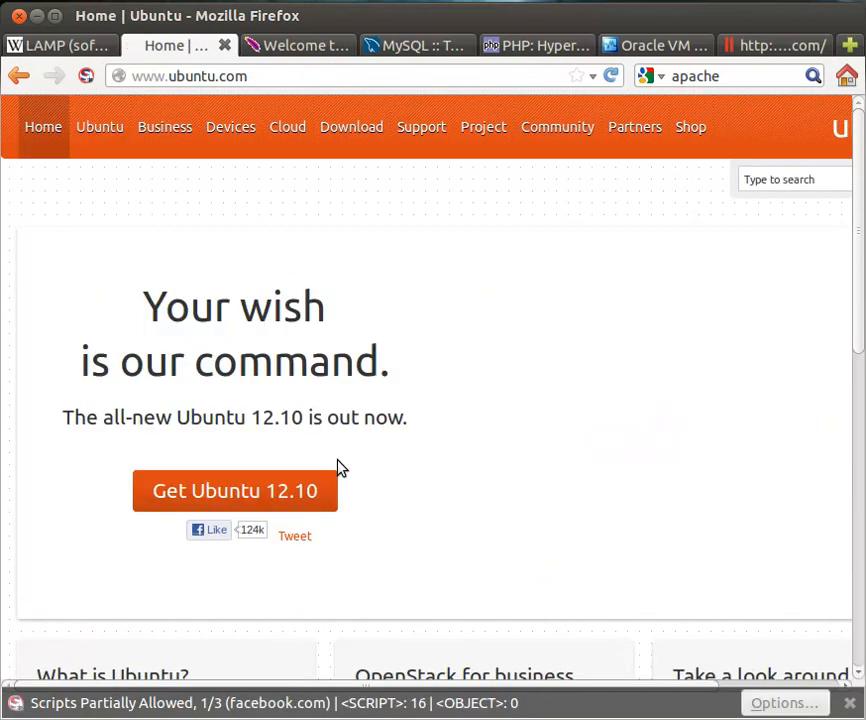
left_click(234, 490)
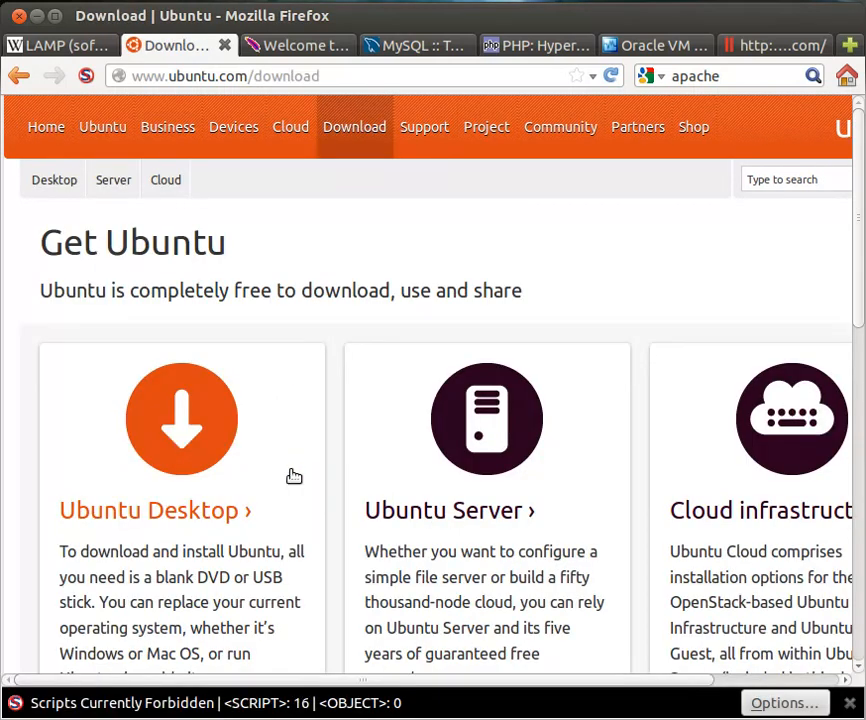
left_click(148, 510)
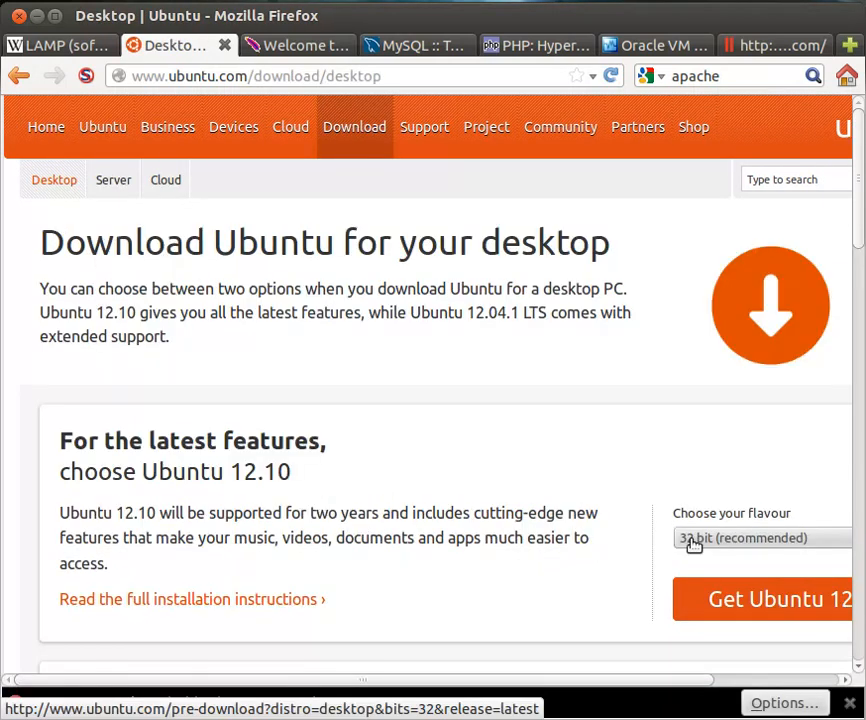
left_click(650, 45)
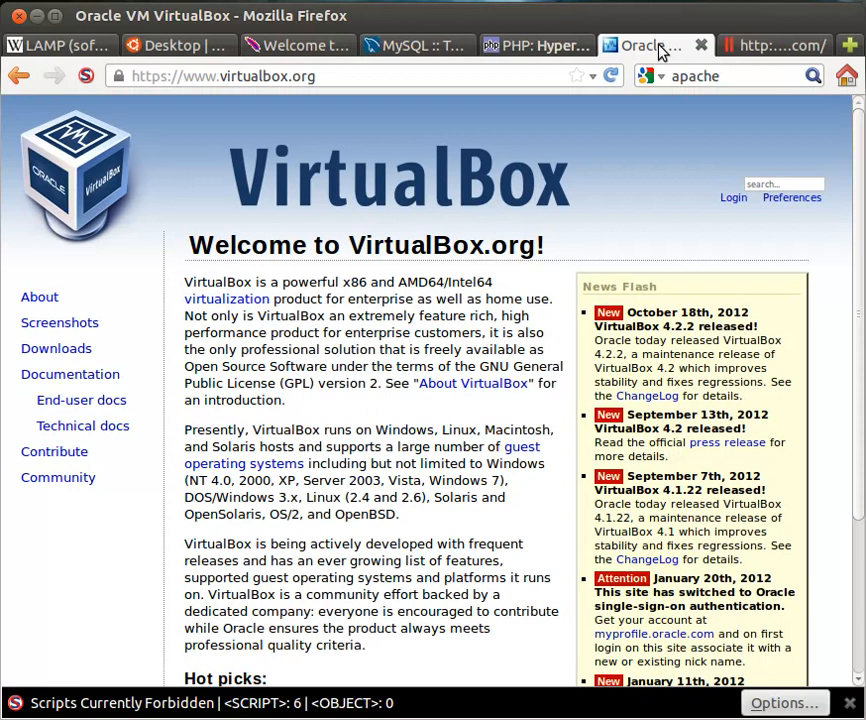
mouse_move(260, 147)
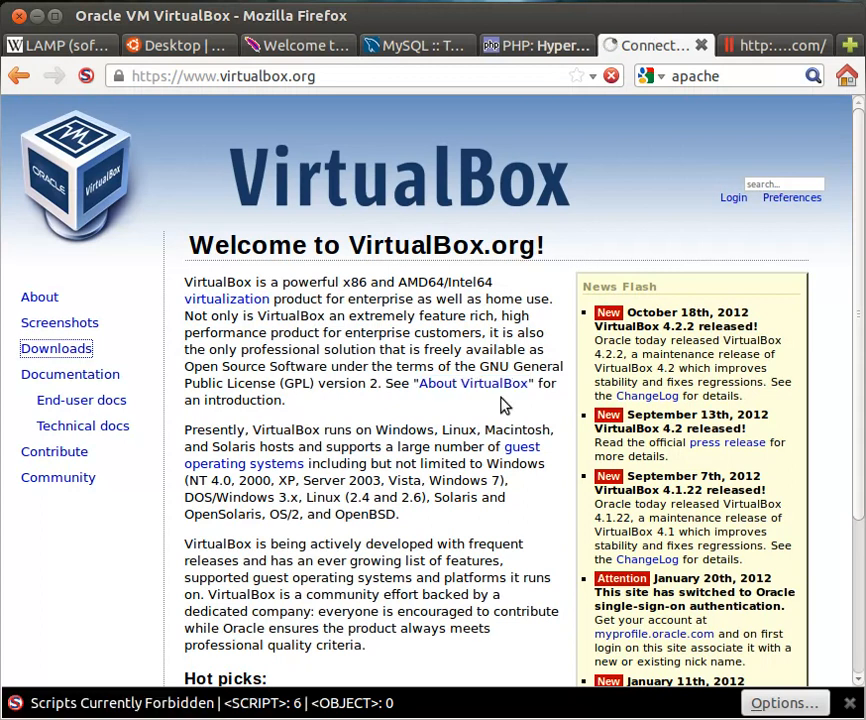
- Open Downloads from the virtualbox.org sidebar to list the 4.2.2 host packages
left_click(56, 348)
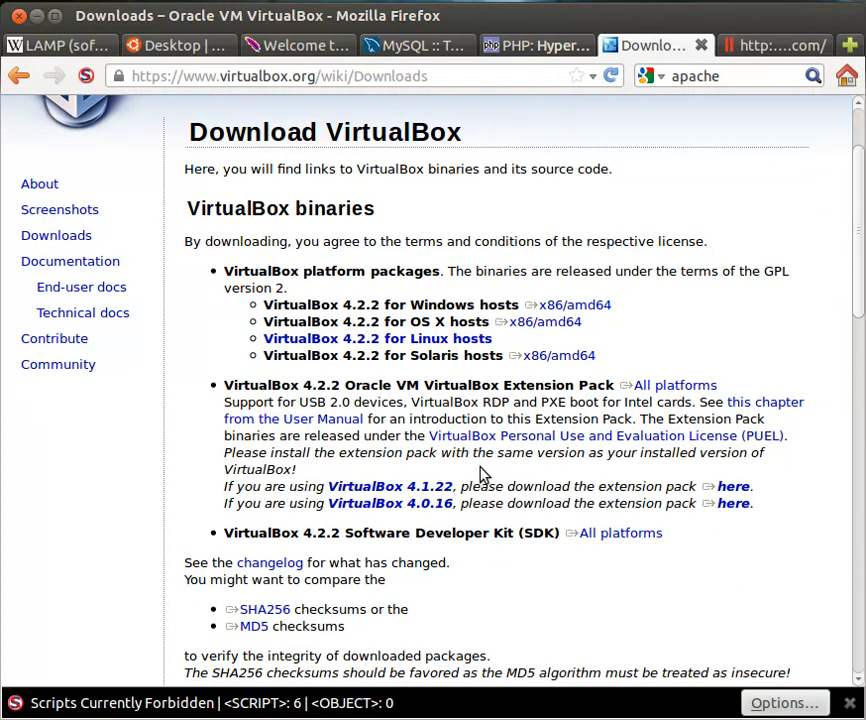
mouse_move(494, 304)
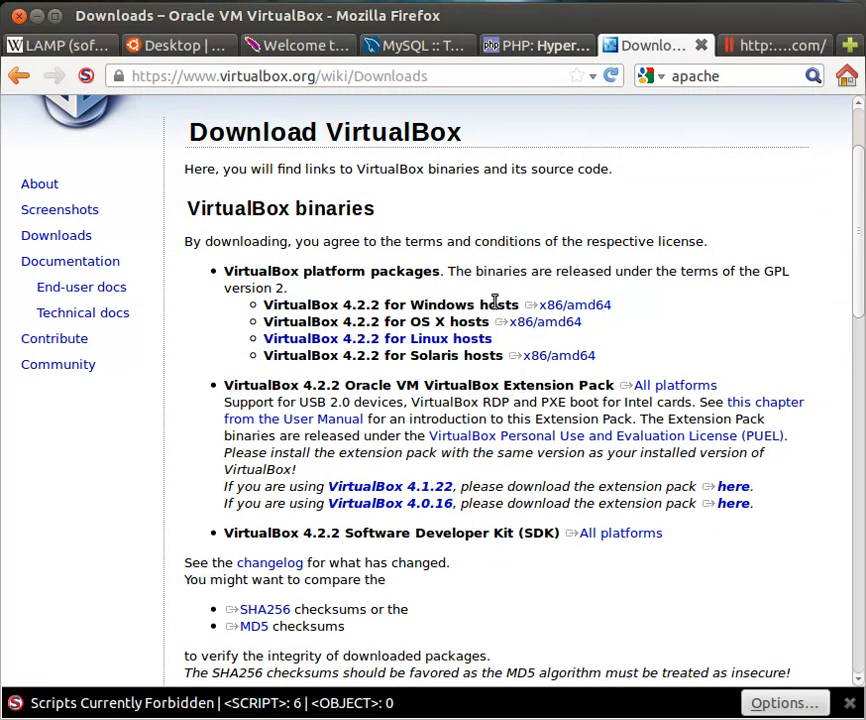
mouse_move(508, 302)
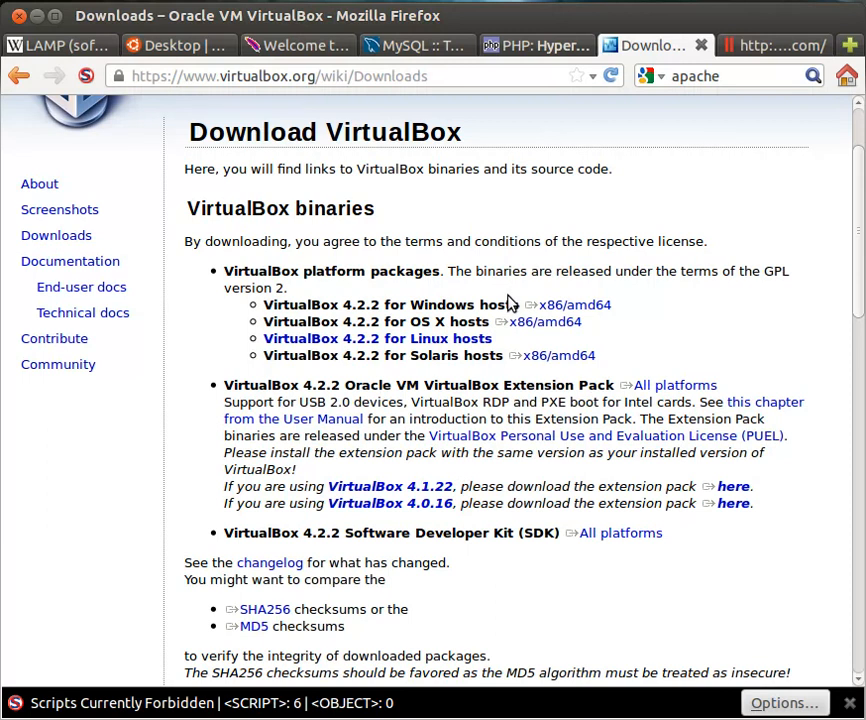
mouse_move(388, 237)
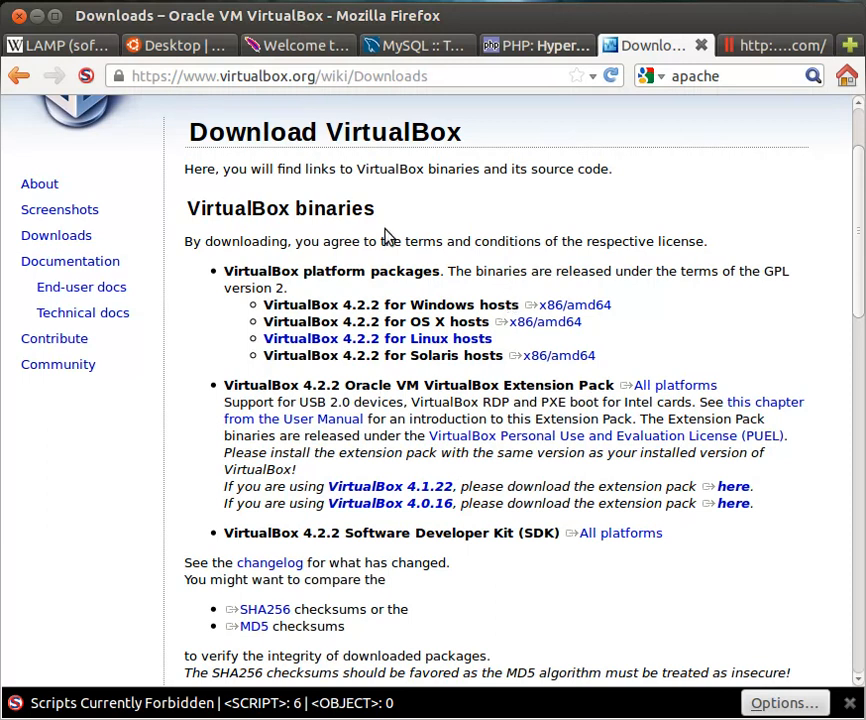